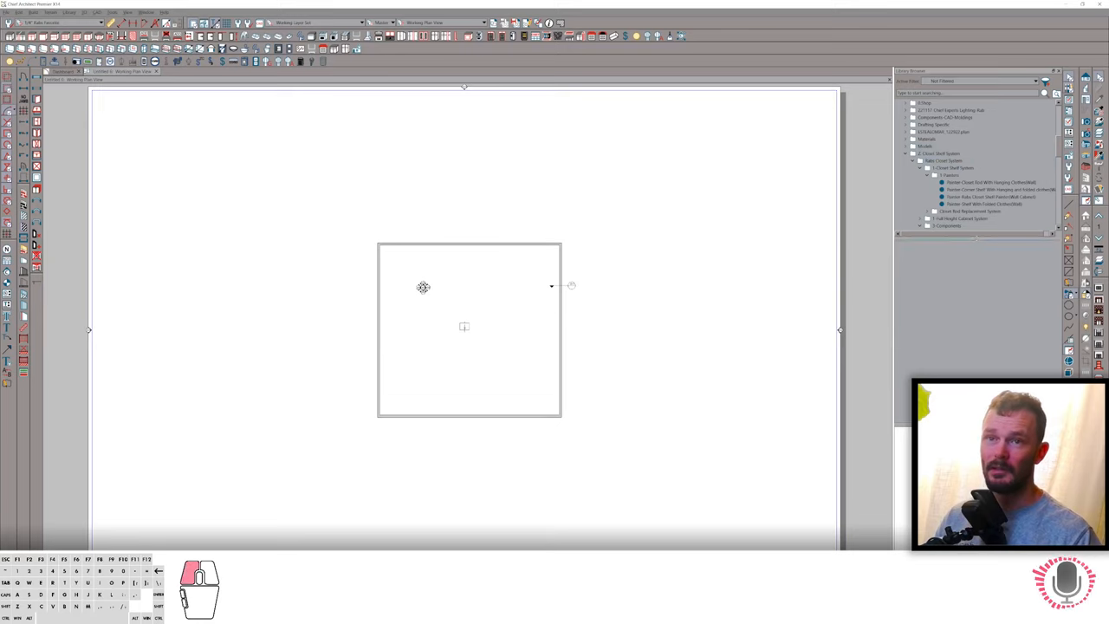
Expand Closet Shelf System > Rako Closet System in the library to reveal the Example units
left_click(923, 225)
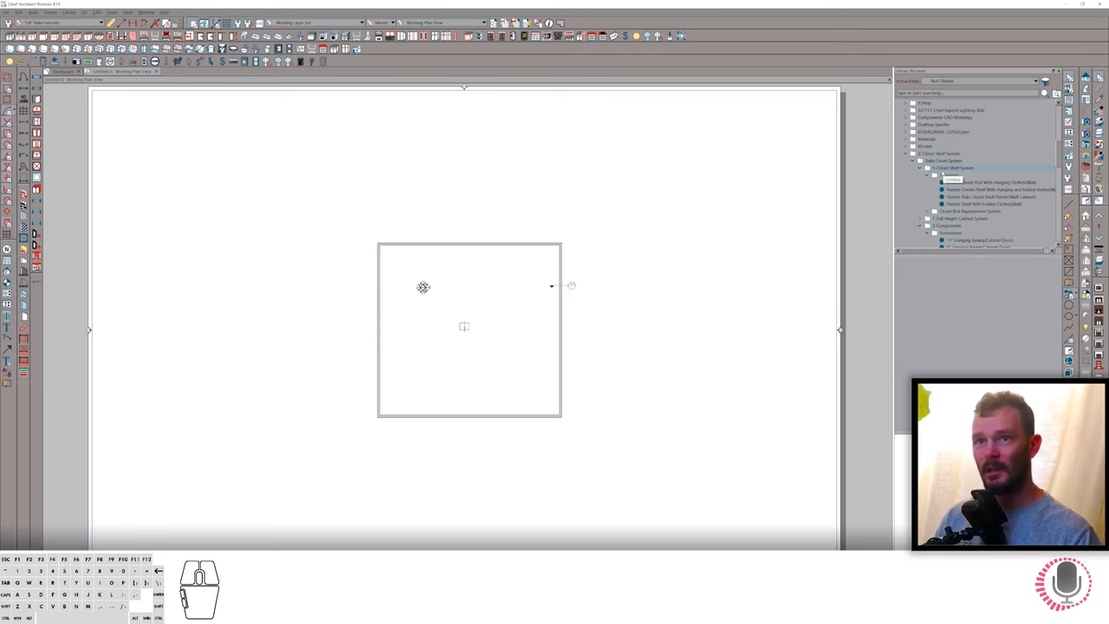
left_click(949, 175)
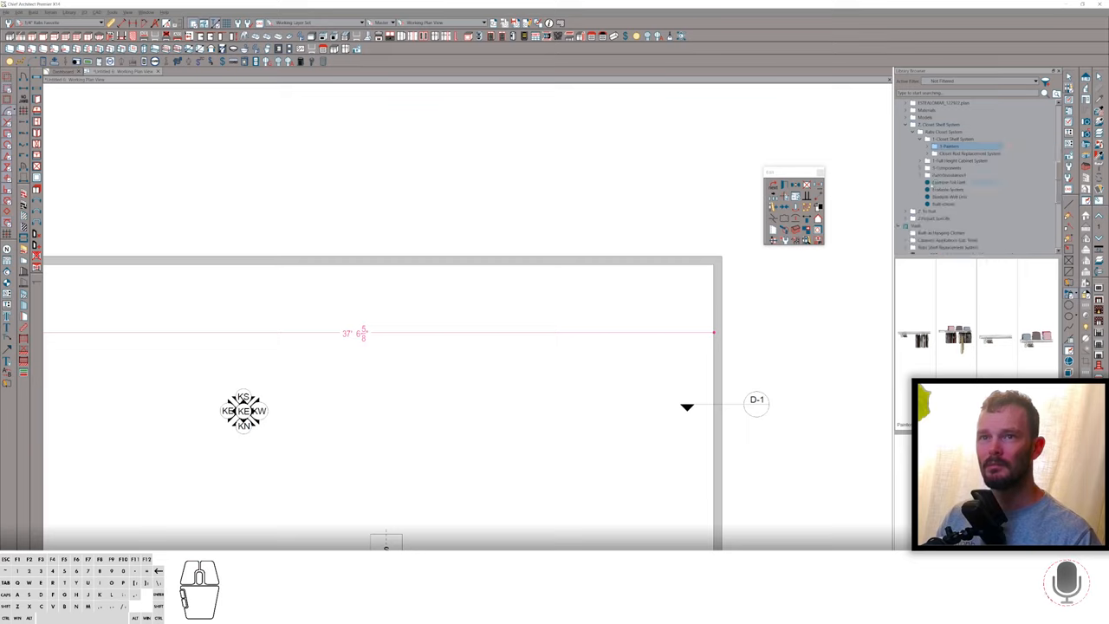
Place an example closet wall unit with hanging clothes and drawers against the right wall
left_click(947, 183)
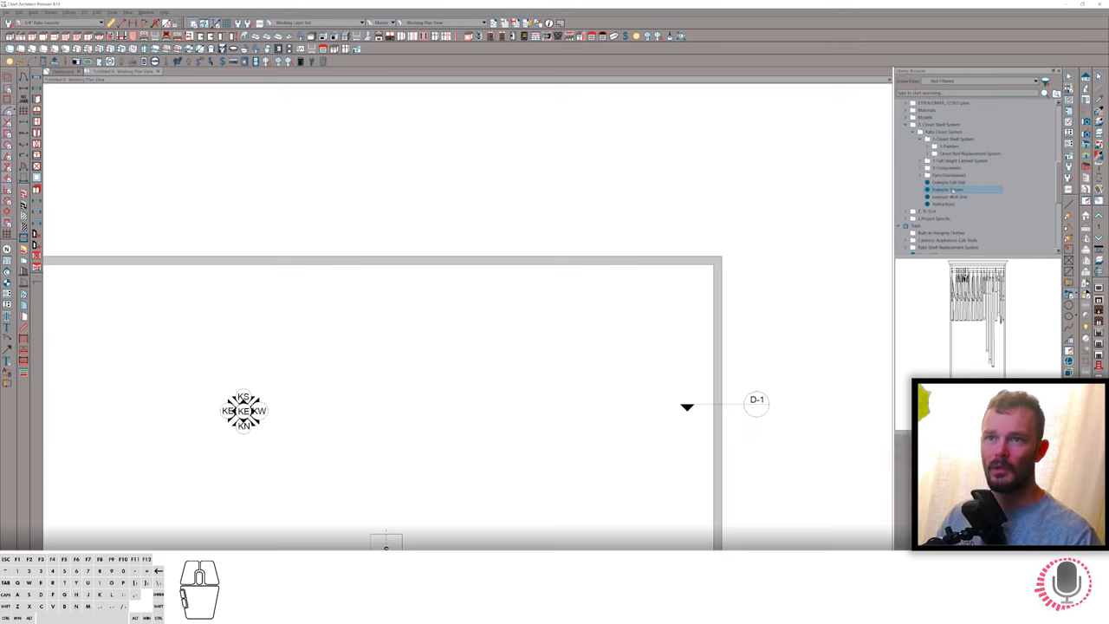
left_click(949, 197)
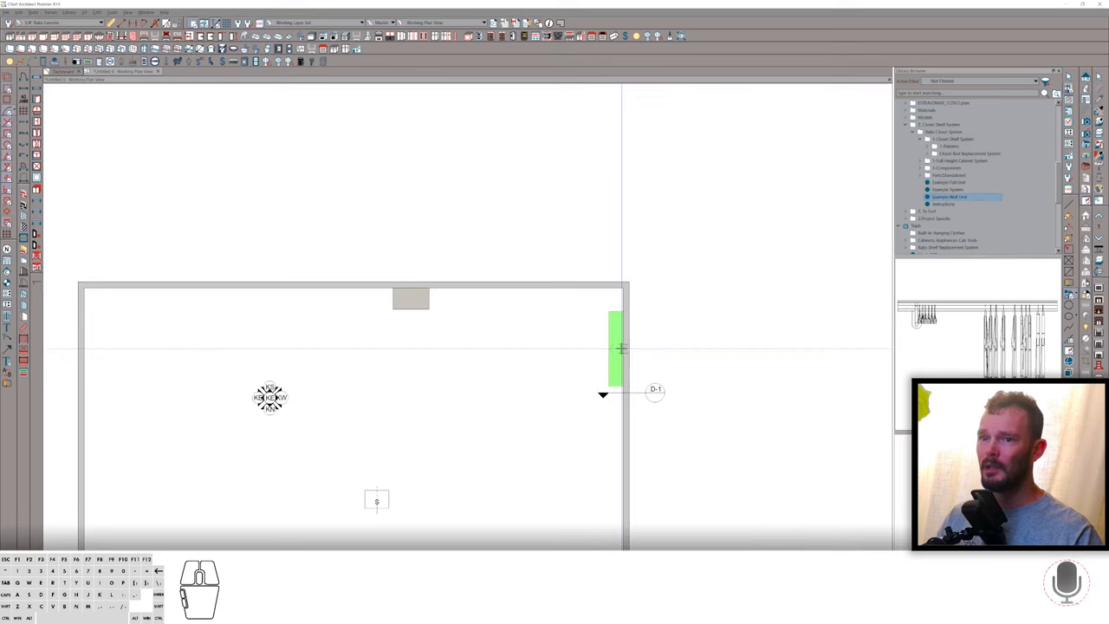
left_click(615, 347)
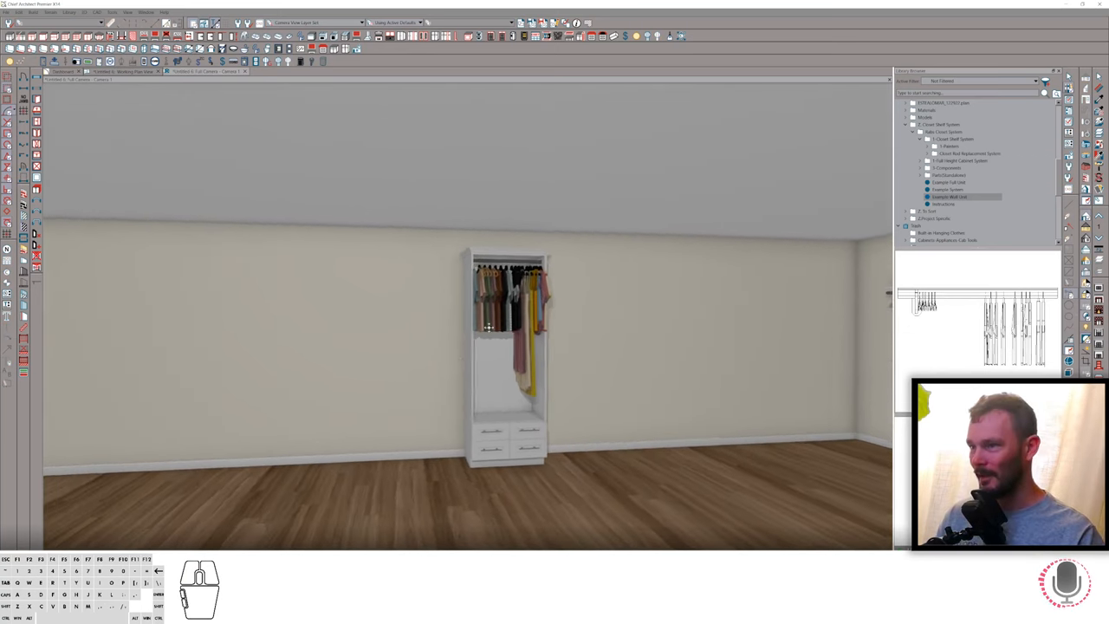
Add more hanging-clothes units along the wall for a six-section run over drawers
left_click(510, 356)
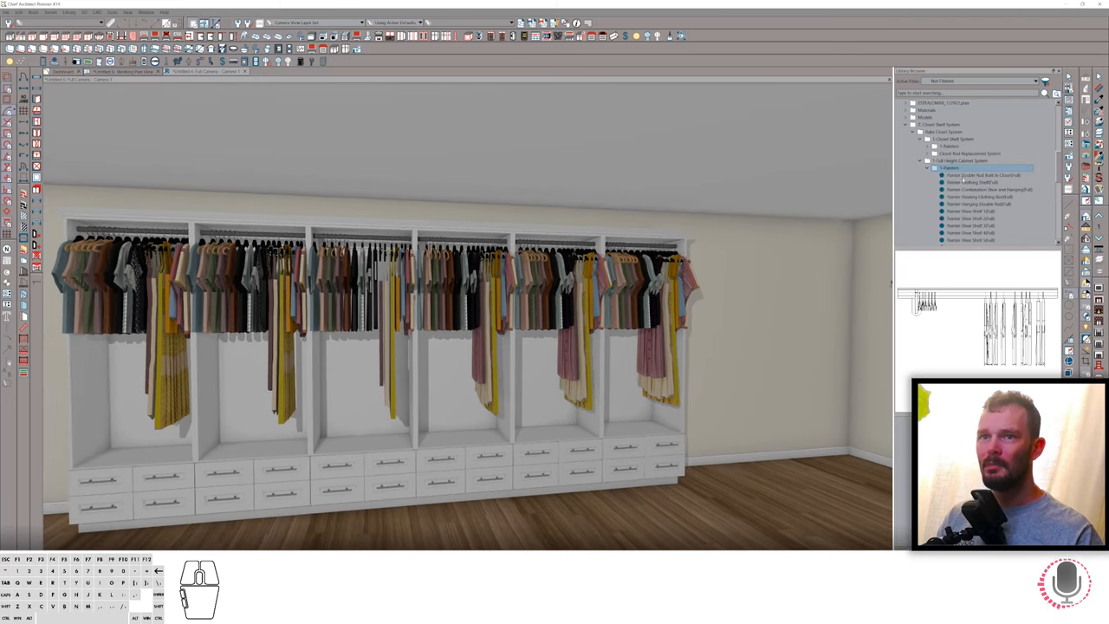
Replace hanging units with folded-clothing shelves, a shoe combination unit, and double rods
left_click(984, 174)
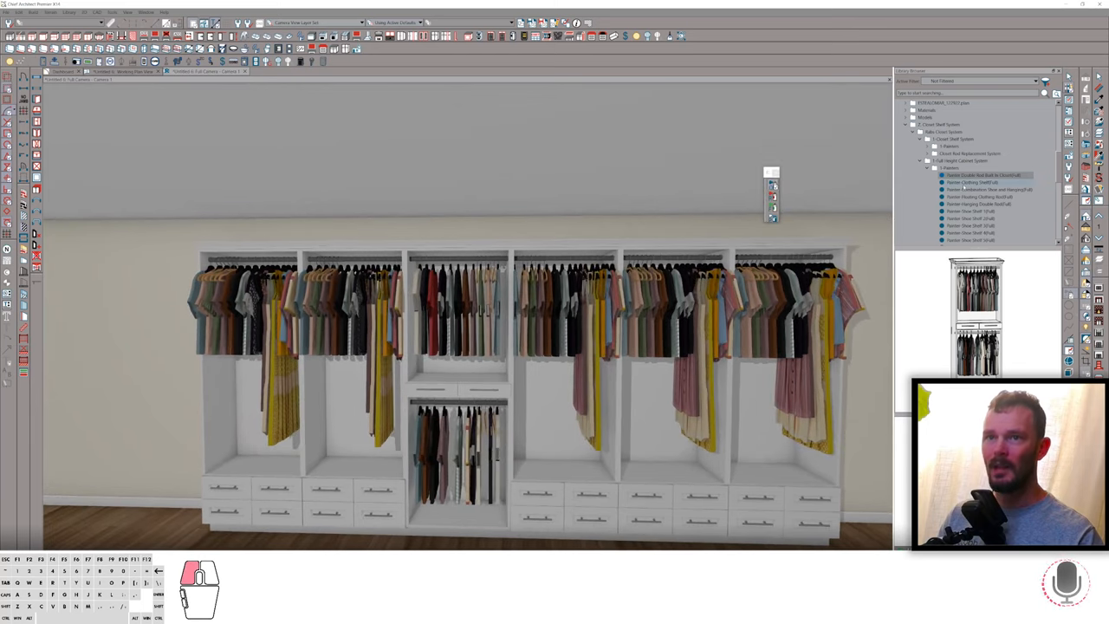
left_click(971, 182)
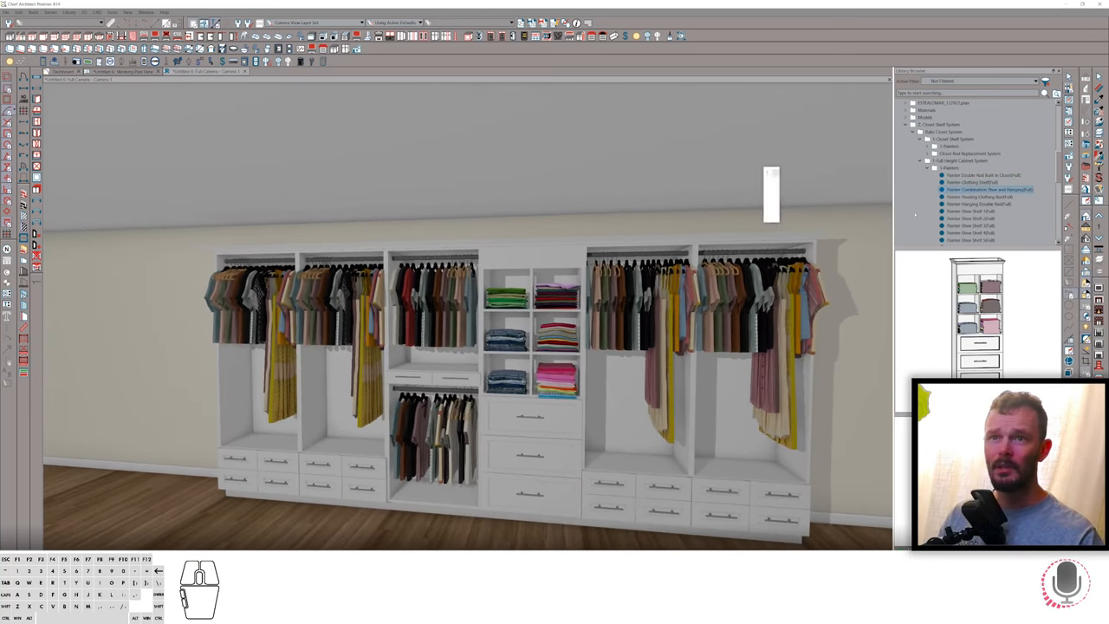
left_click(990, 189)
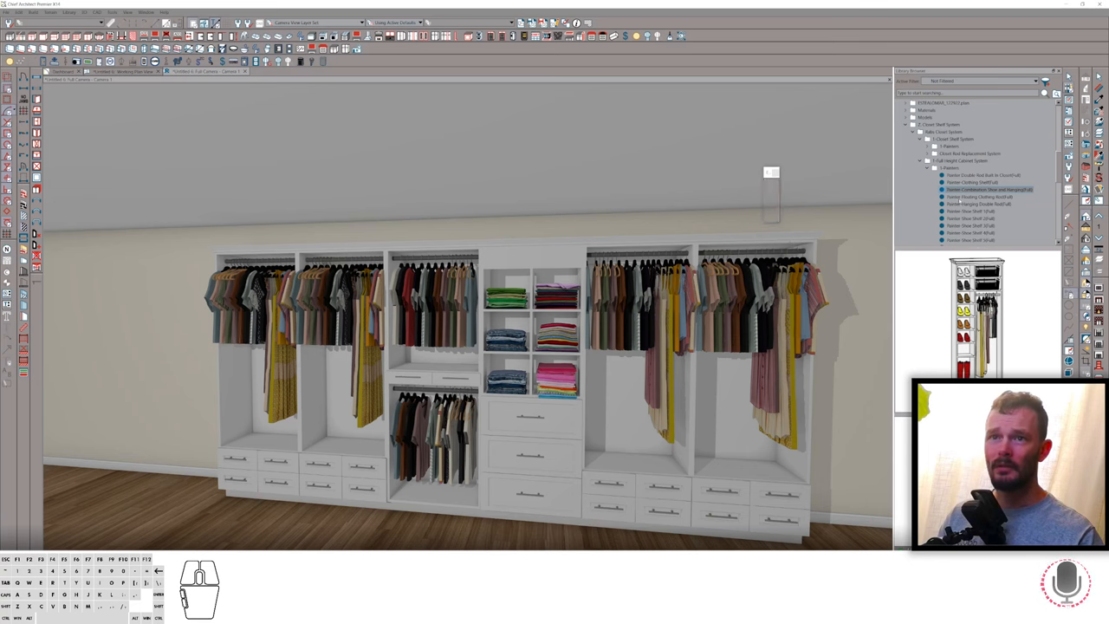
left_click(977, 197)
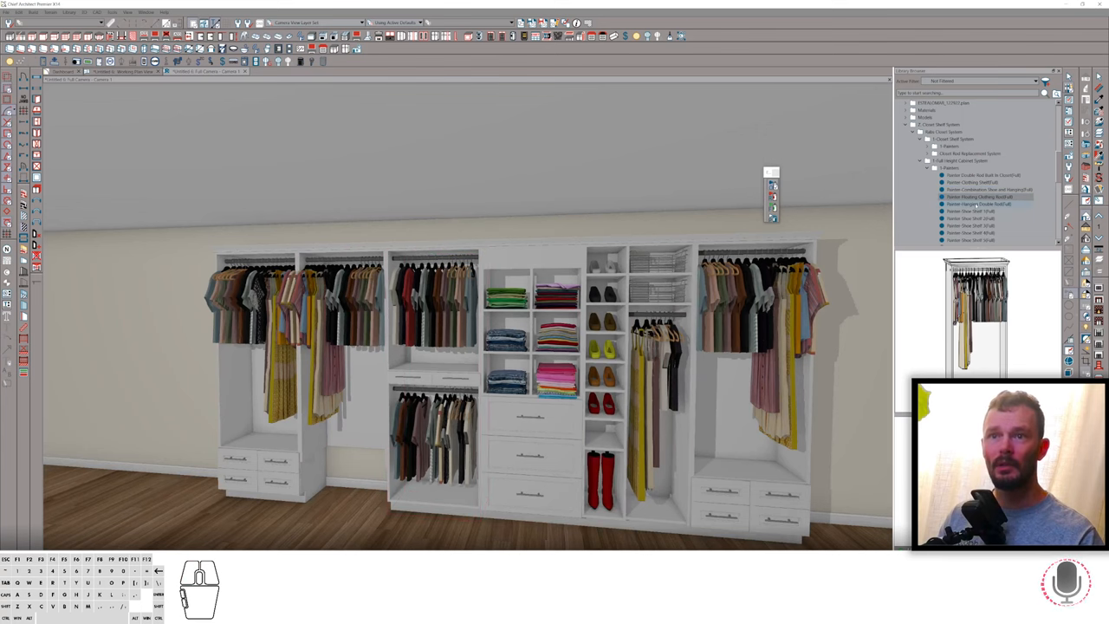
left_click(979, 204)
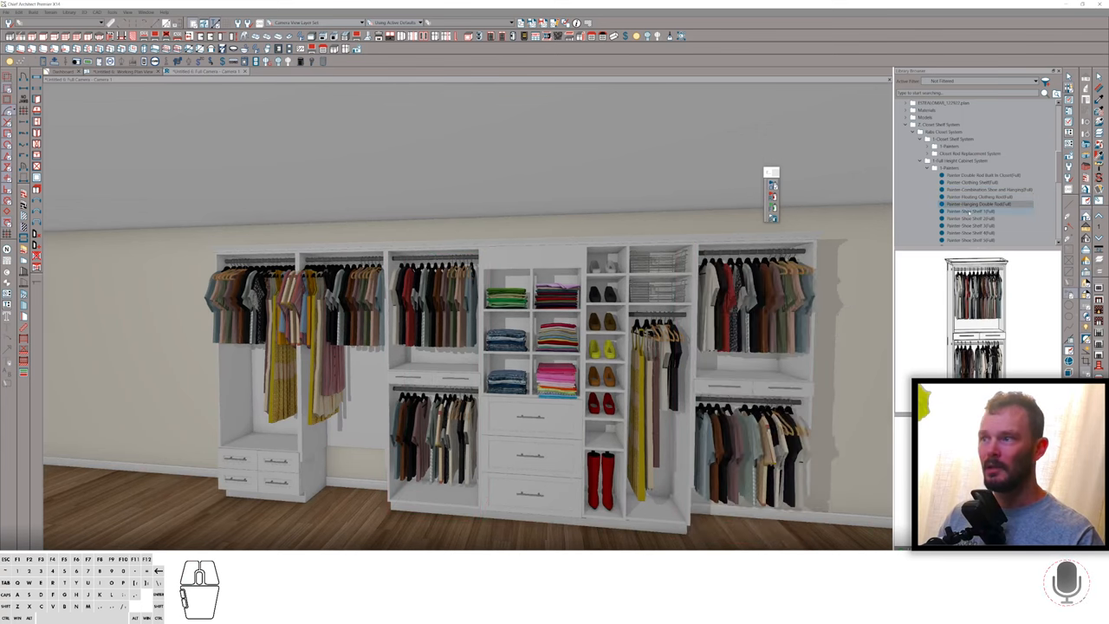
left_click(971, 210)
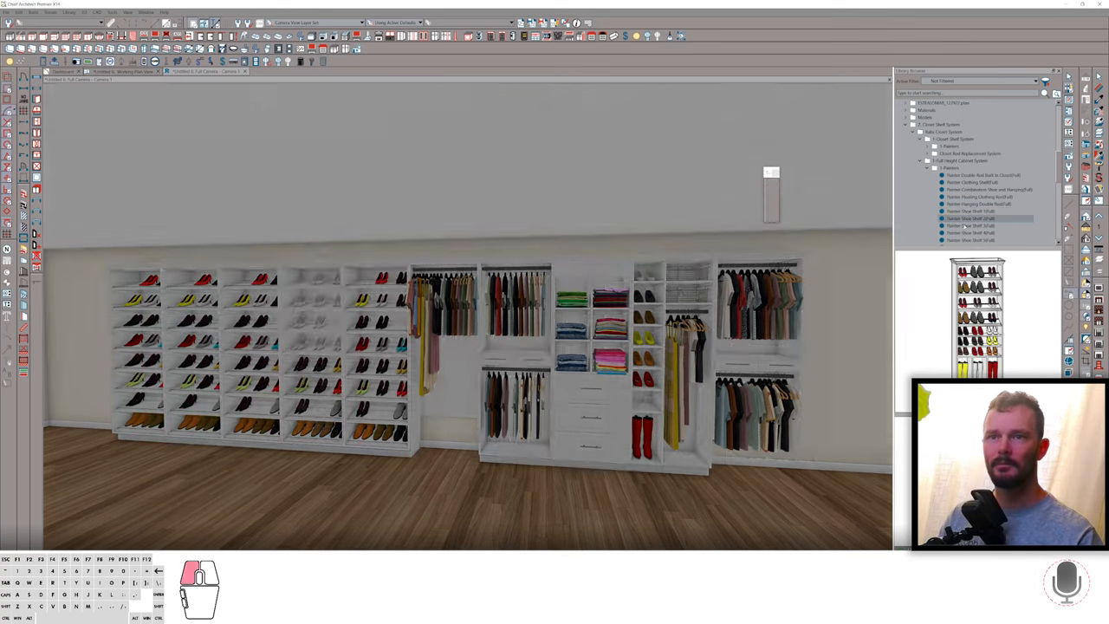
Add a shoe shelf tower along the wall and pick another shoe shelf variation
left_click(971, 225)
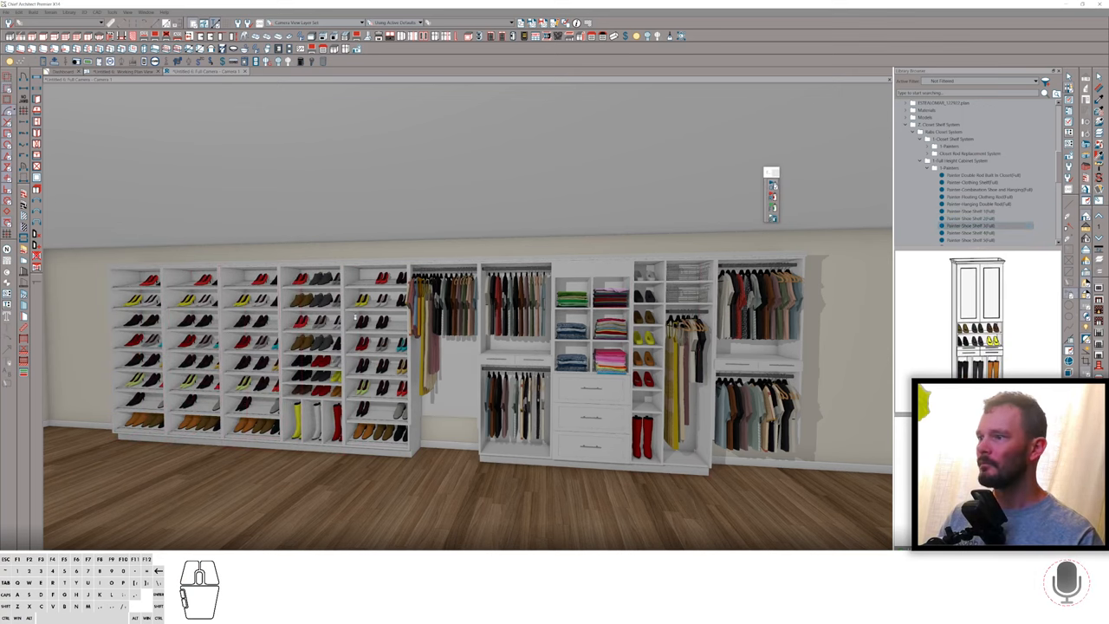
left_click(971, 232)
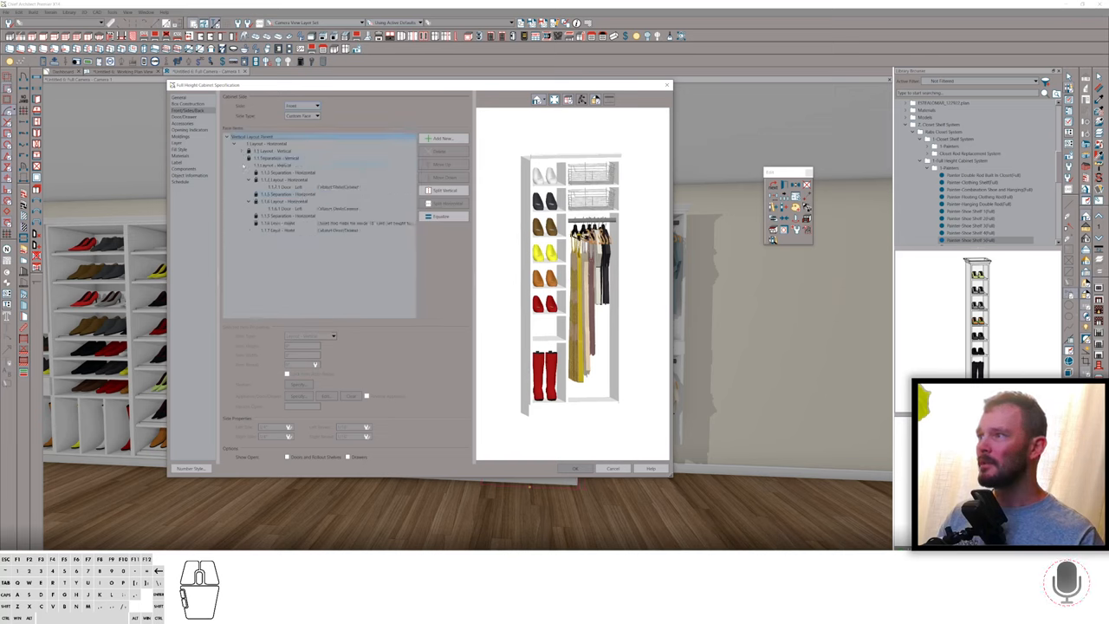
In the combination unit's left shoe column, move a shoe shelf row further down
left_click(243, 143)
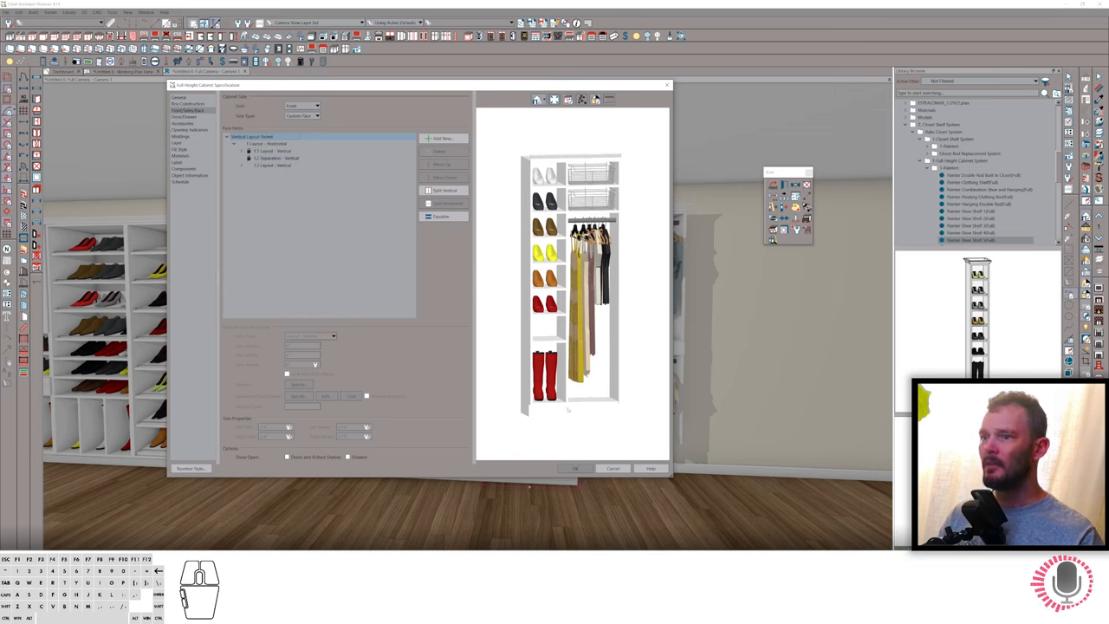
left_click(269, 165)
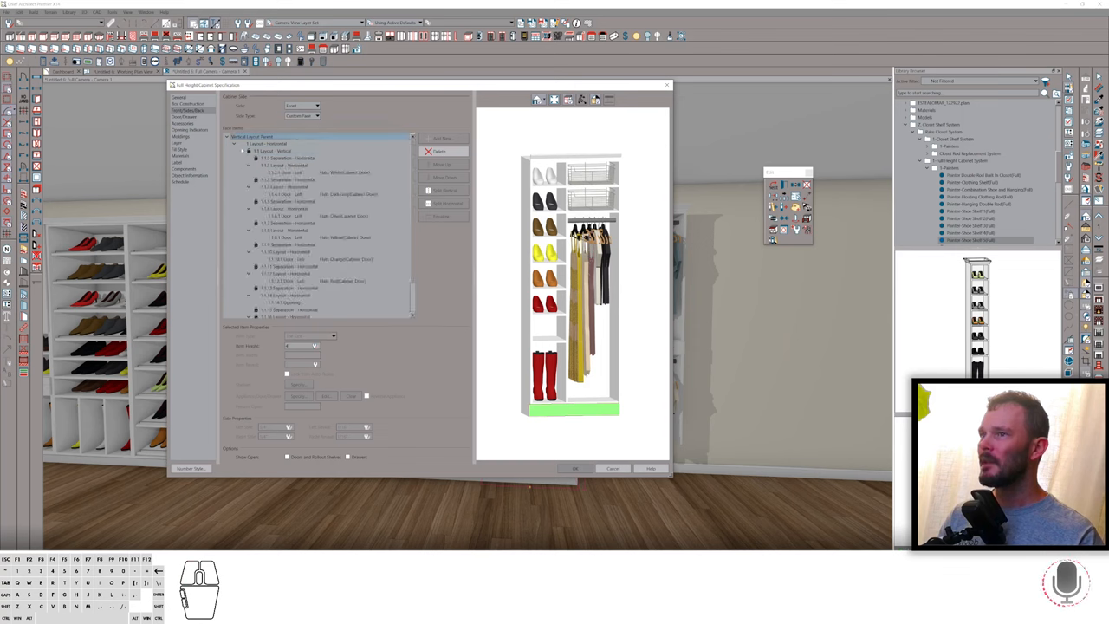
left_click(268, 151)
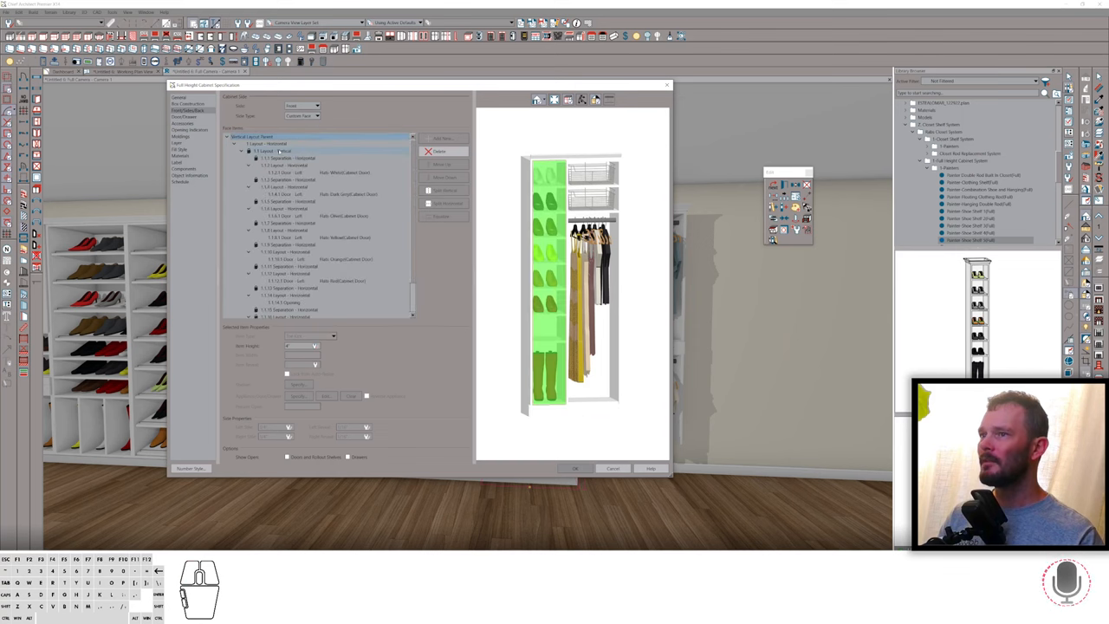
left_click(277, 150)
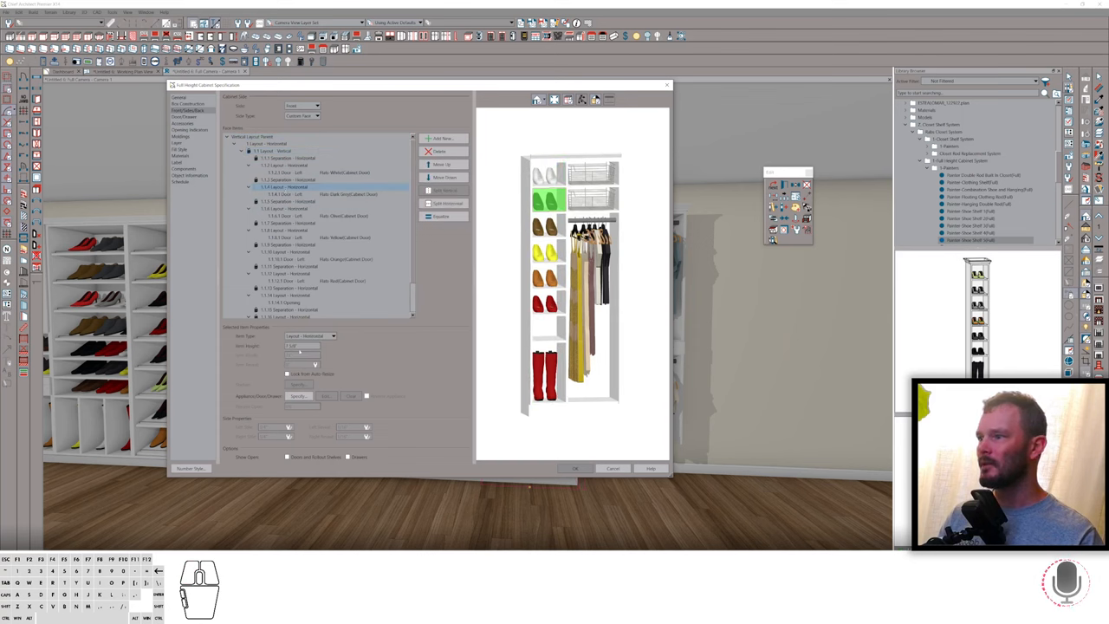
left_click(338, 237)
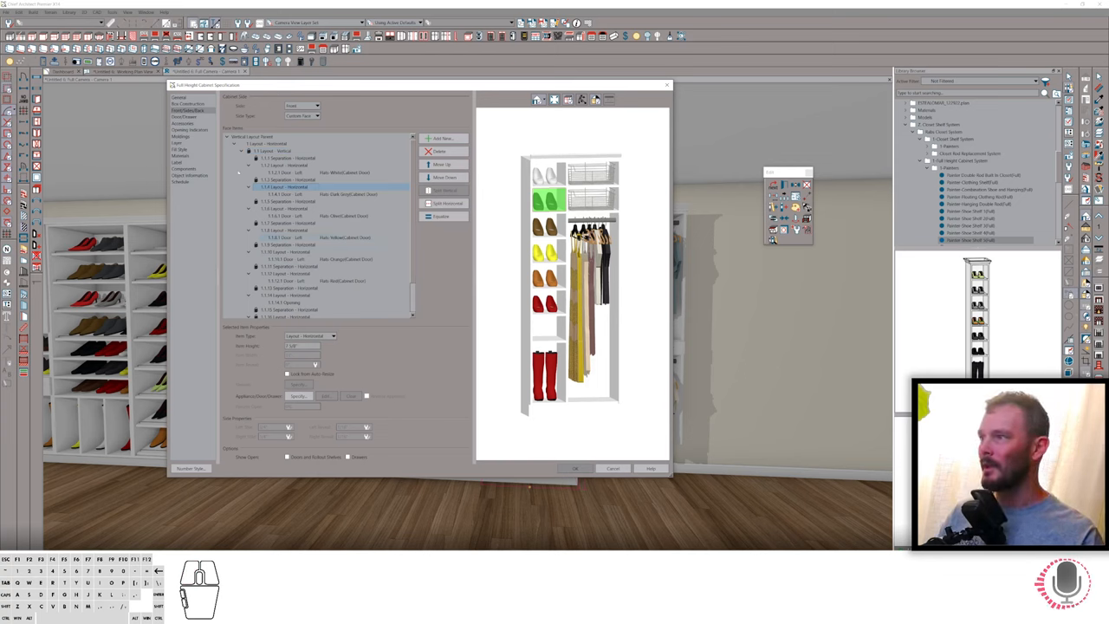
left_click(243, 143)
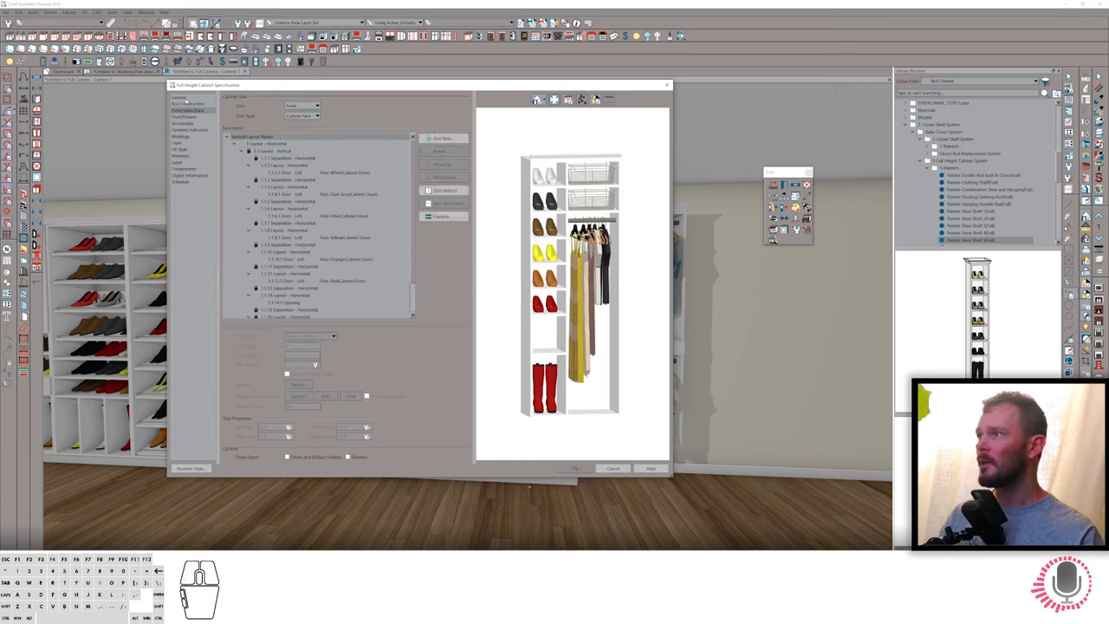
Split the red boots compartment horizontally into two compartments
left_click(179, 97)
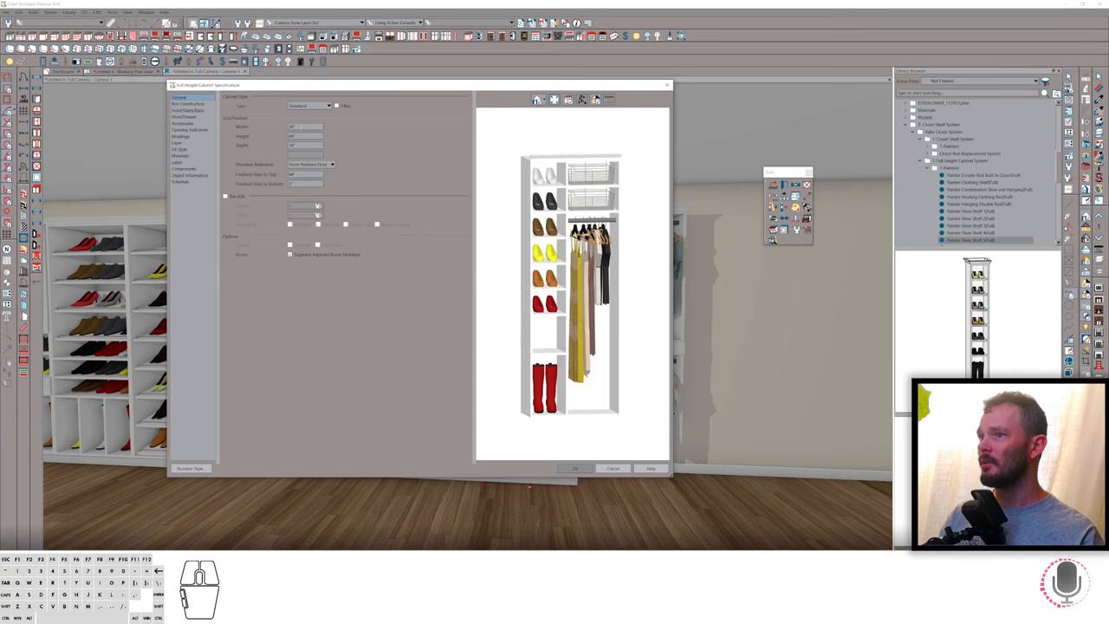
left_click(187, 111)
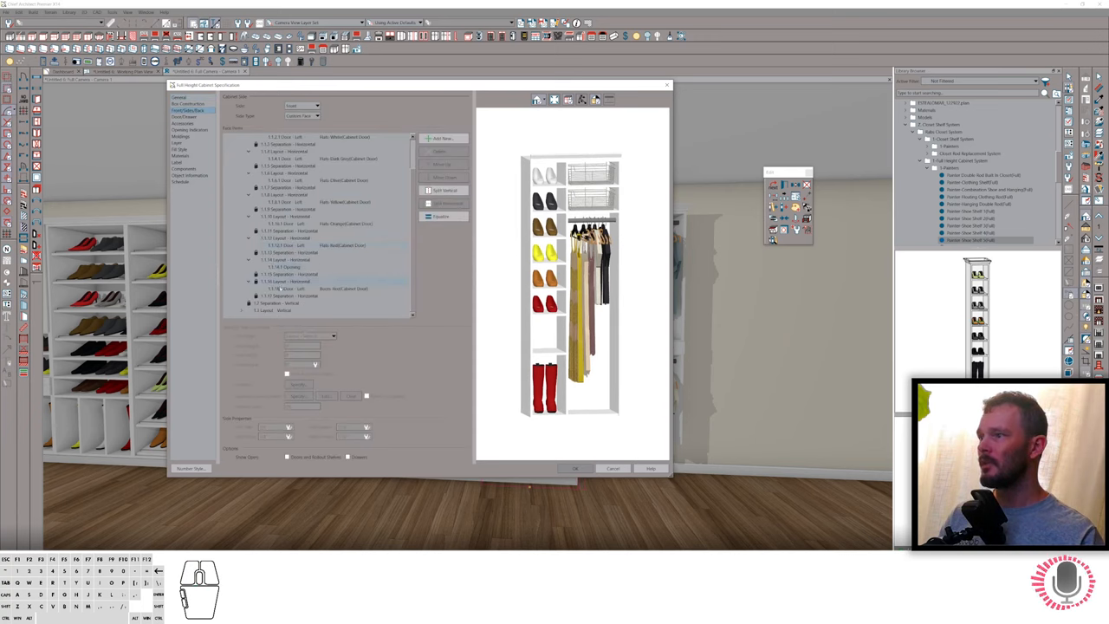
left_click(303, 288)
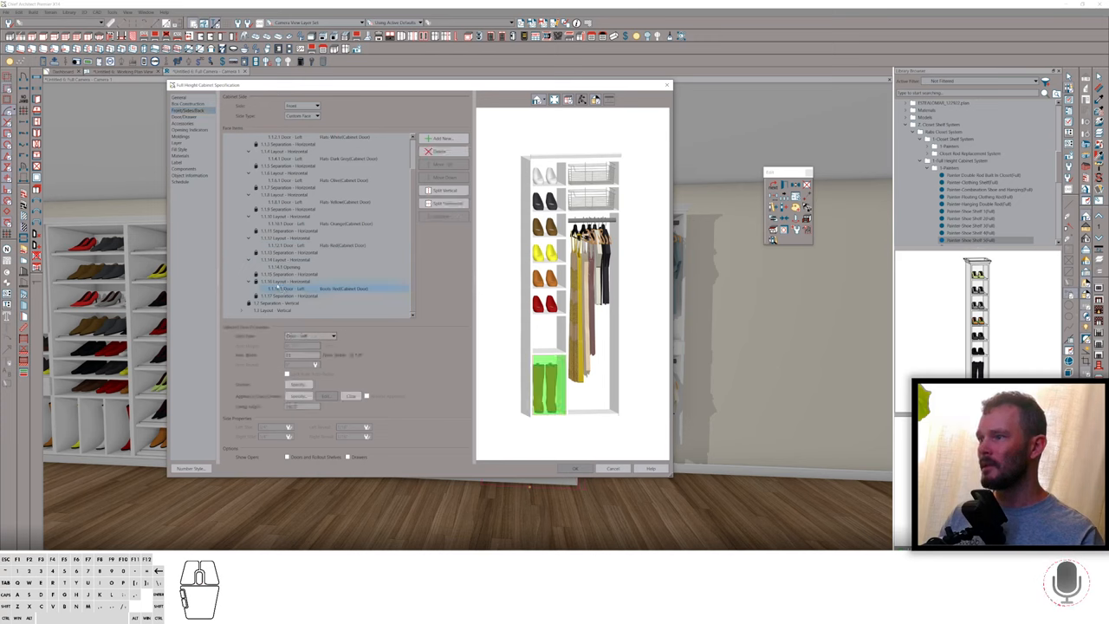
left_click(312, 287)
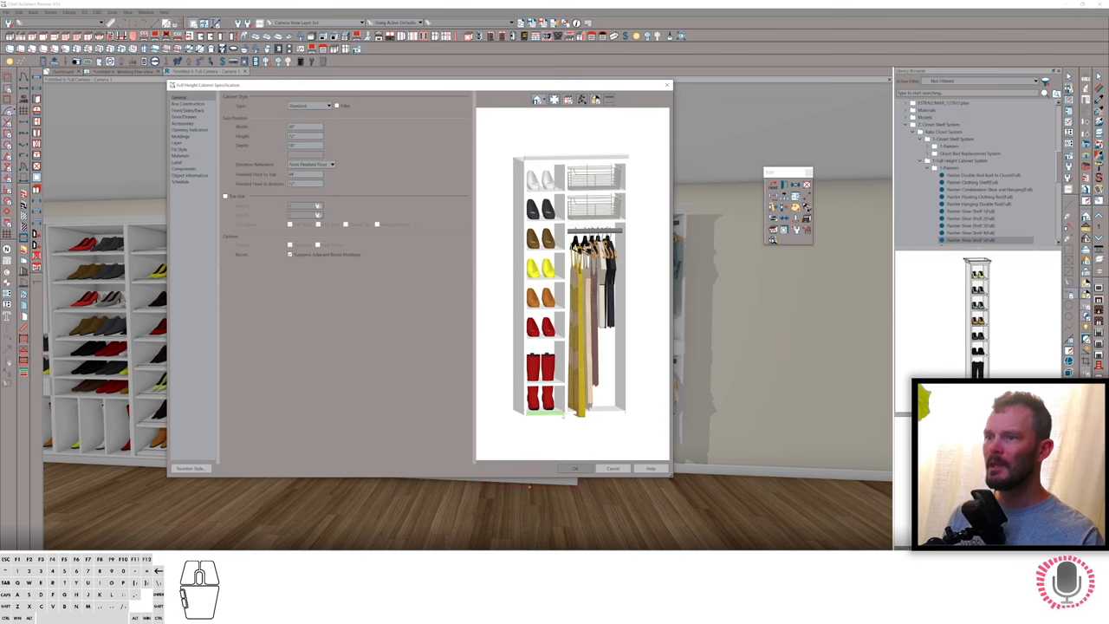
Turn the lower and upper red boots compartments into empty openings
left_click(188, 110)
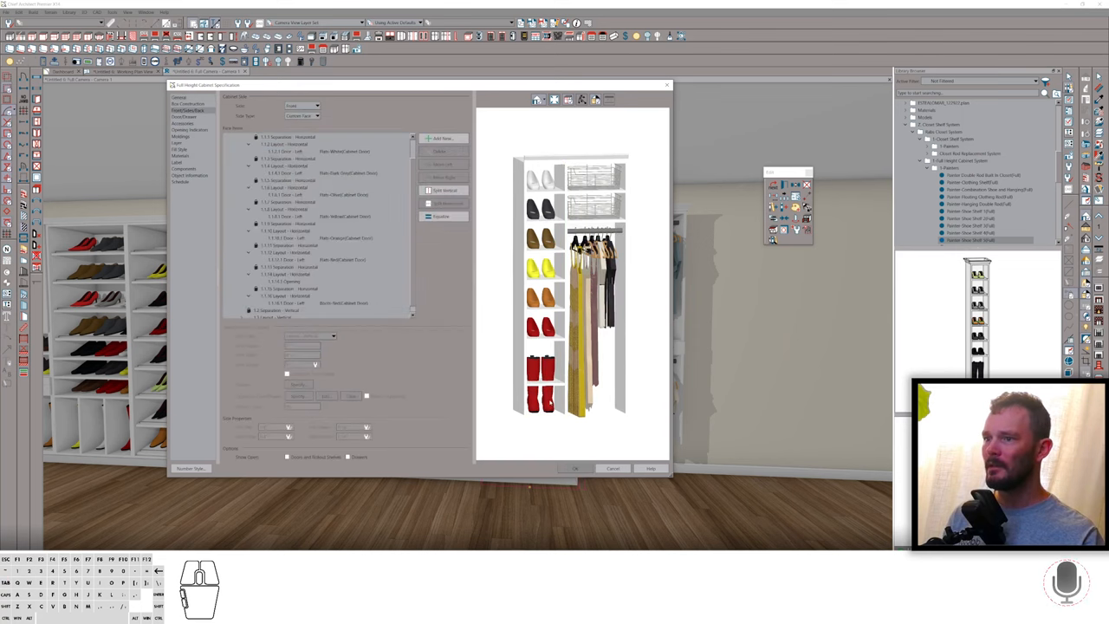
left_click(312, 303)
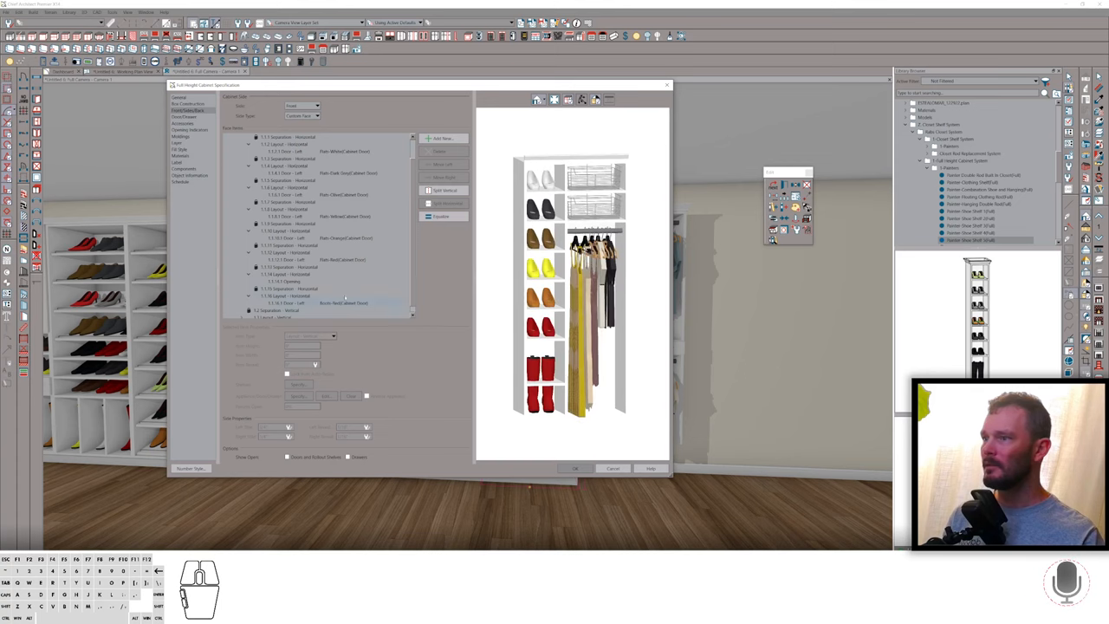
left_click(344, 295)
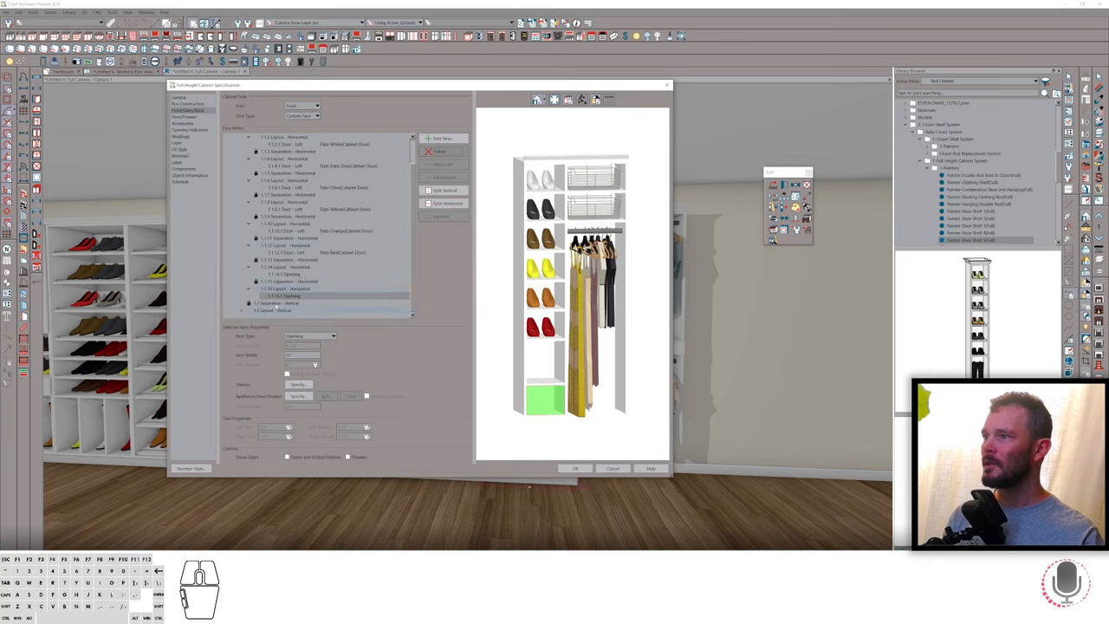
left_click(286, 267)
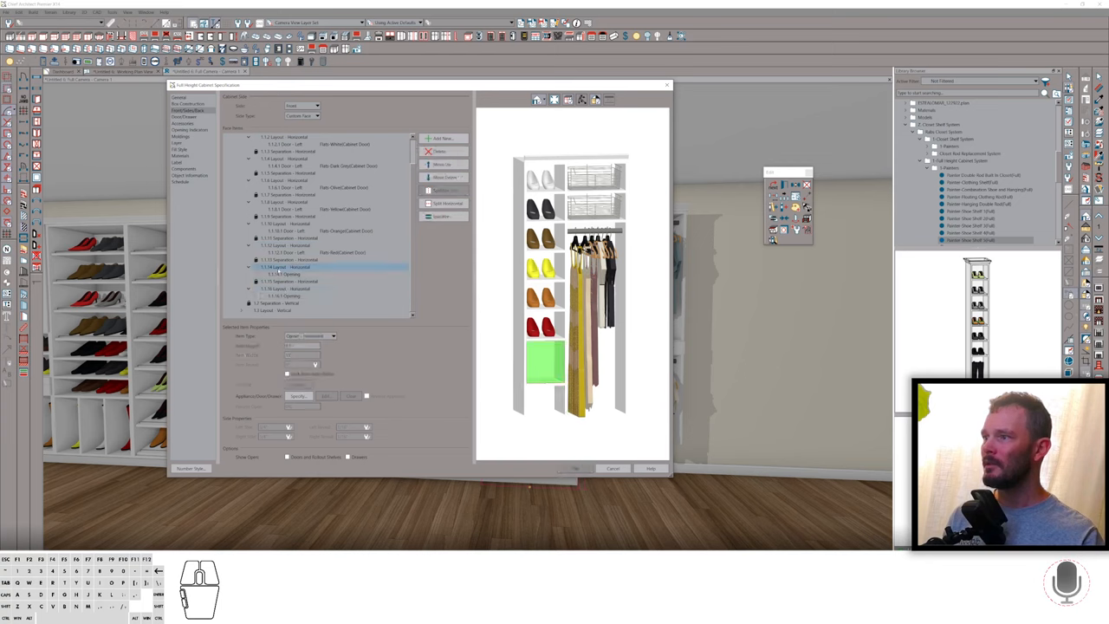
left_click(281, 267)
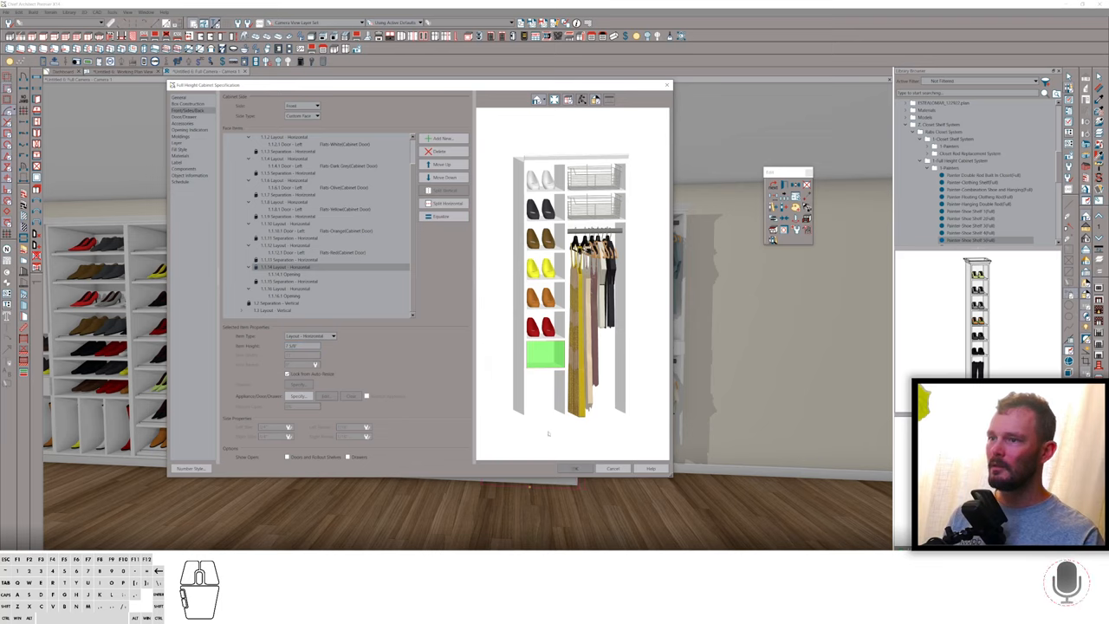
Confirm the open-bottom shoe column and close the cabinet specification
left_click(179, 97)
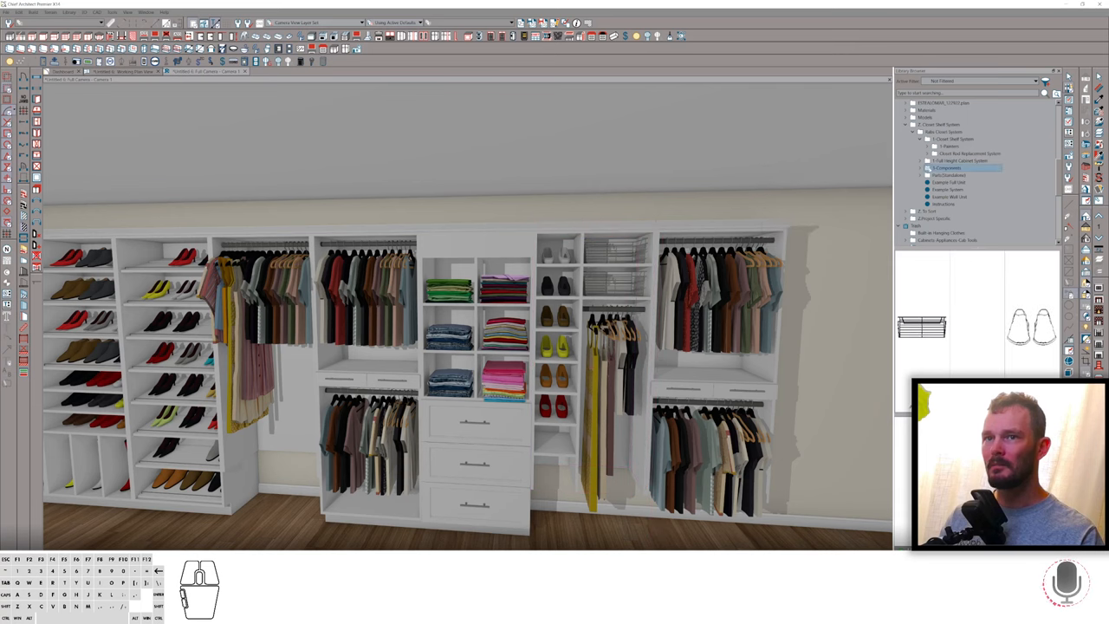
Browse Components > Accessories in the library and preview the 17" Hanging Basket
left_click(928, 175)
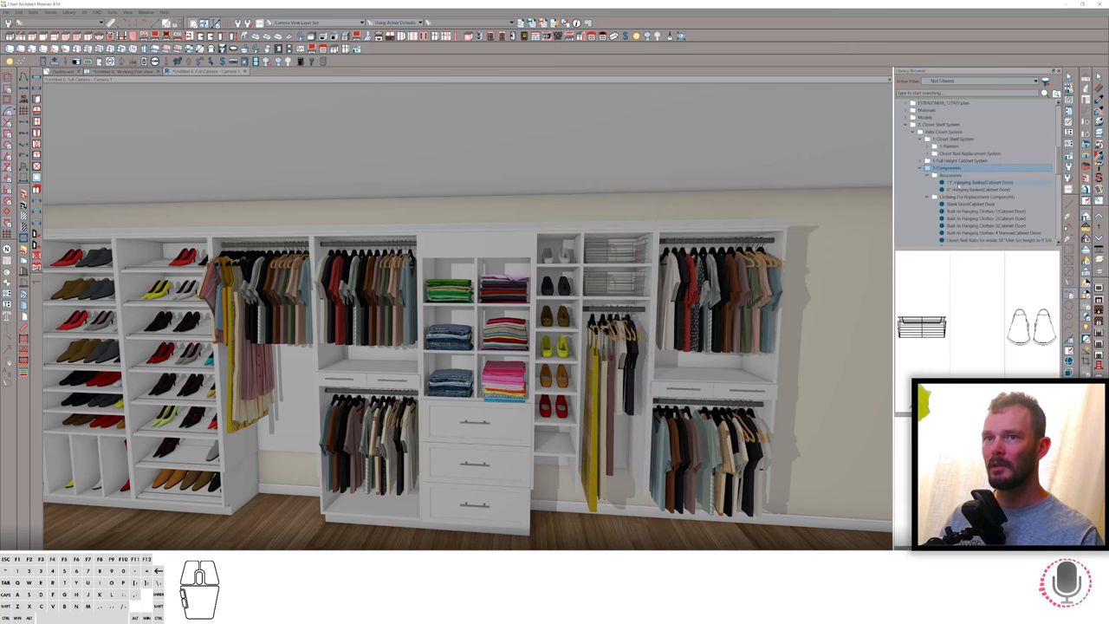
left_click(980, 183)
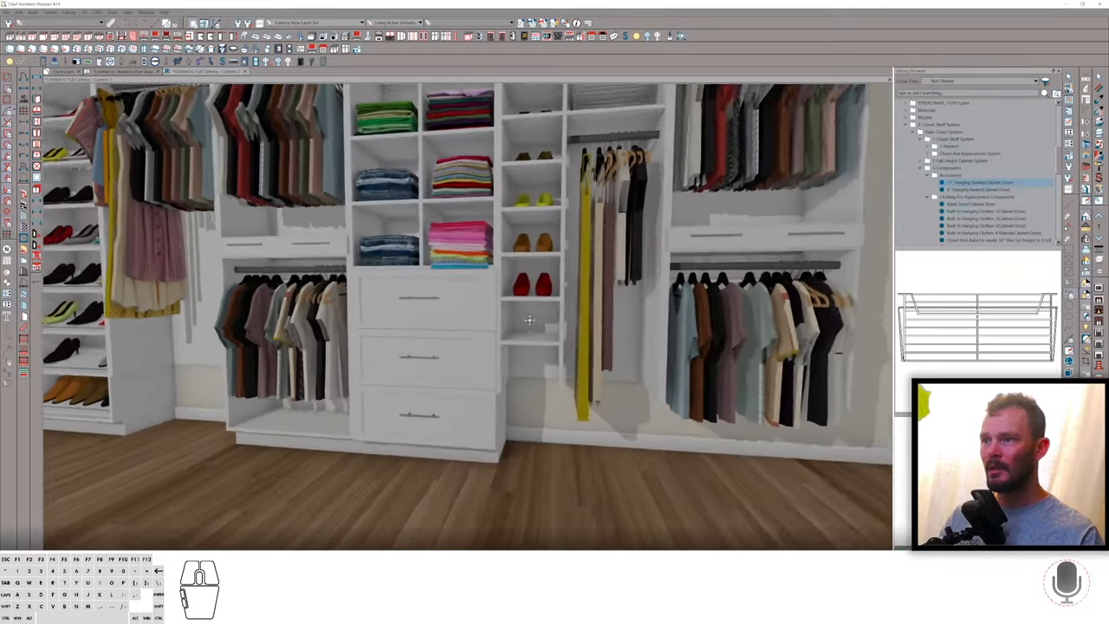
scroll("up", 3)
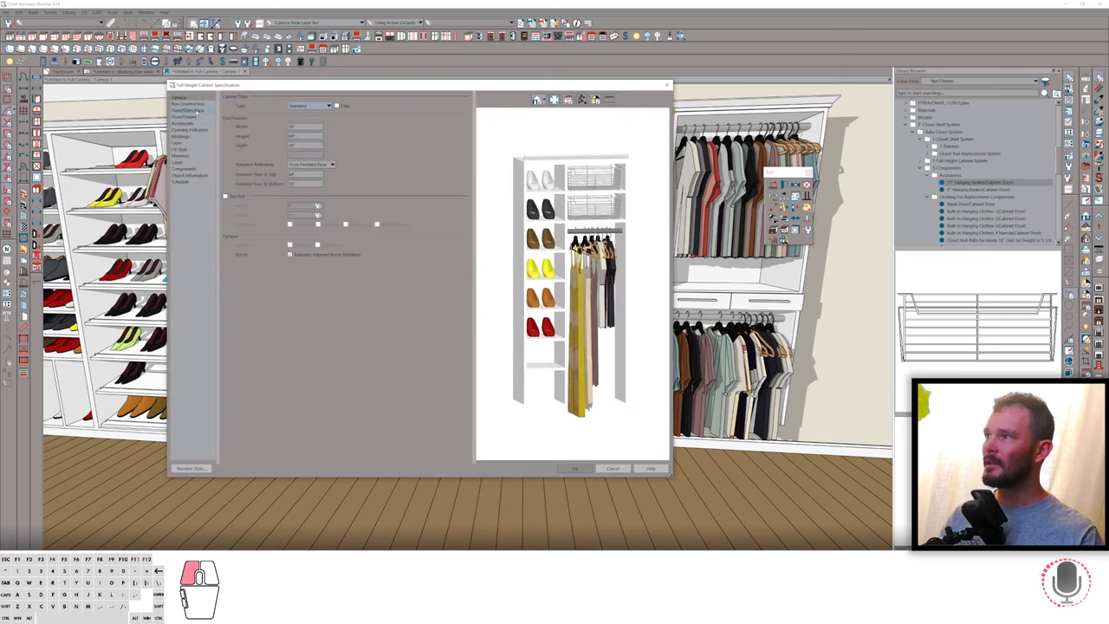
Set the shoe column's bottom opening to a Door - Left item with Default High Heels
left_click(189, 110)
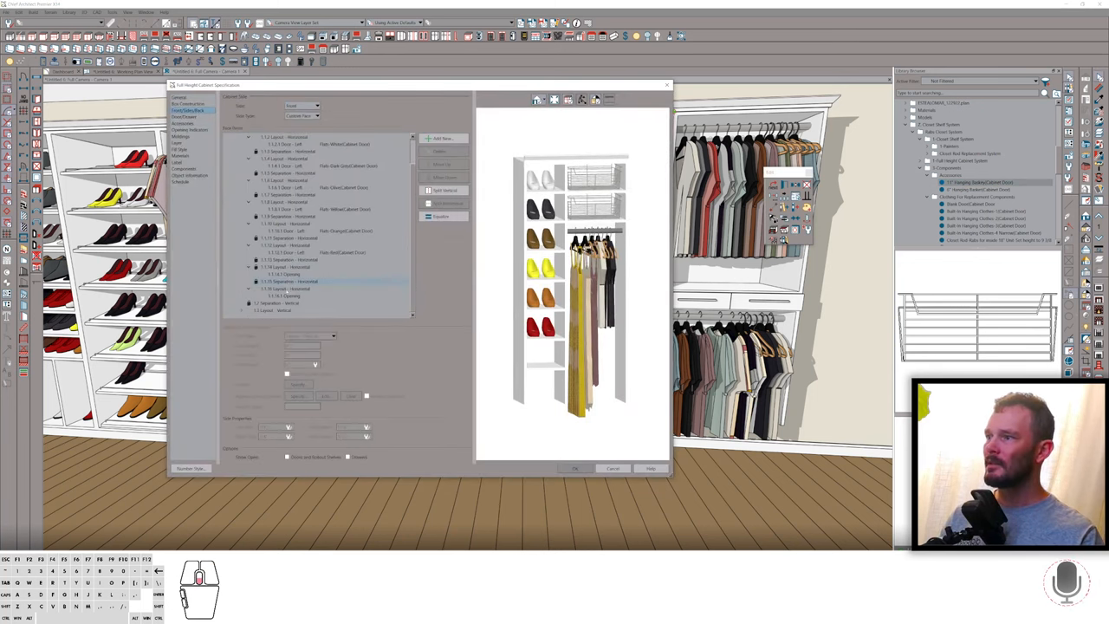
left_click(286, 308)
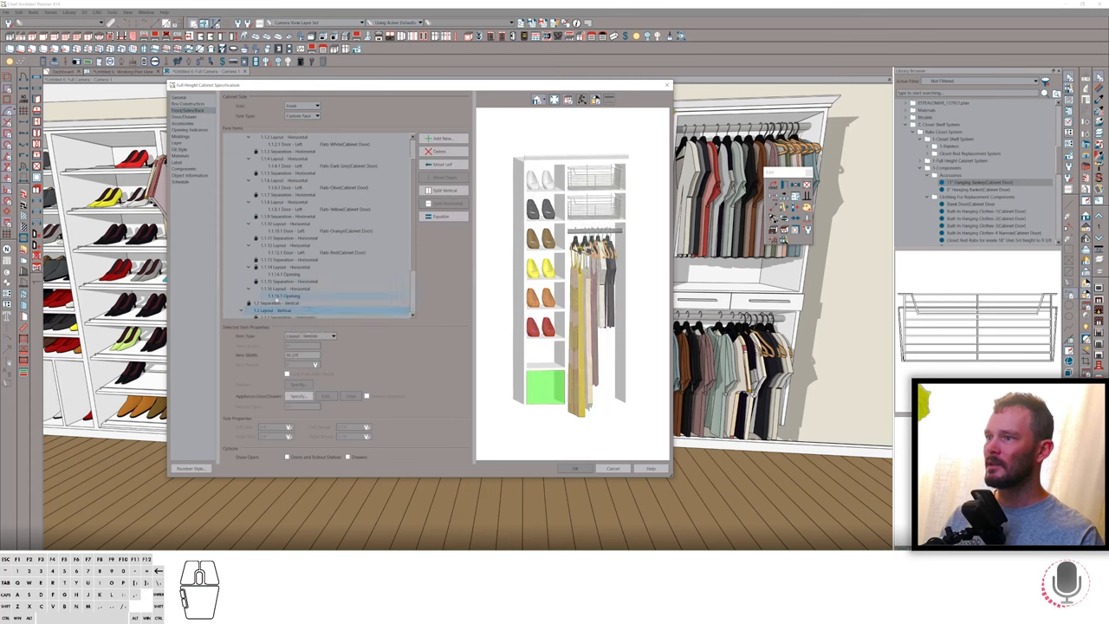
left_click(309, 336)
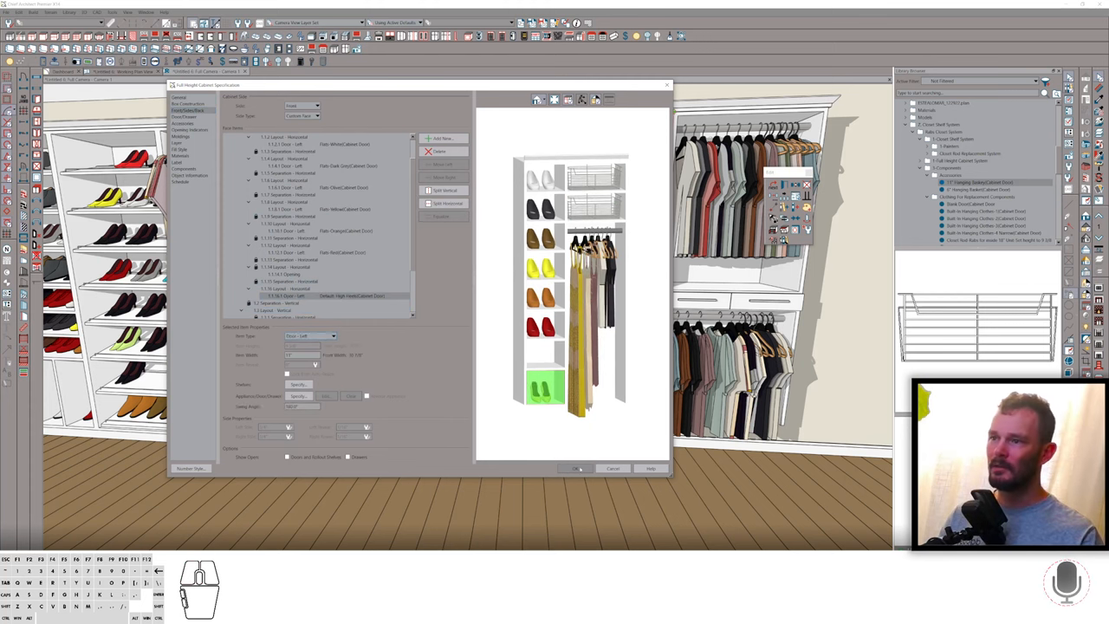
left_click(578, 468)
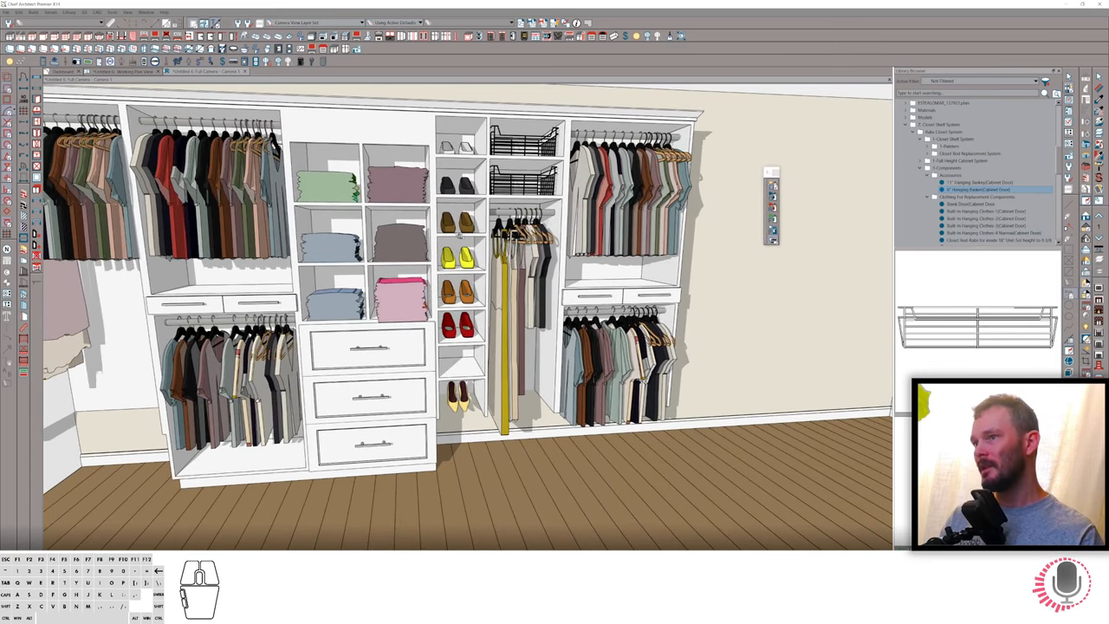
Place an 8" Hanging Basket in the shoe column's bottom cubby
left_click(477, 424)
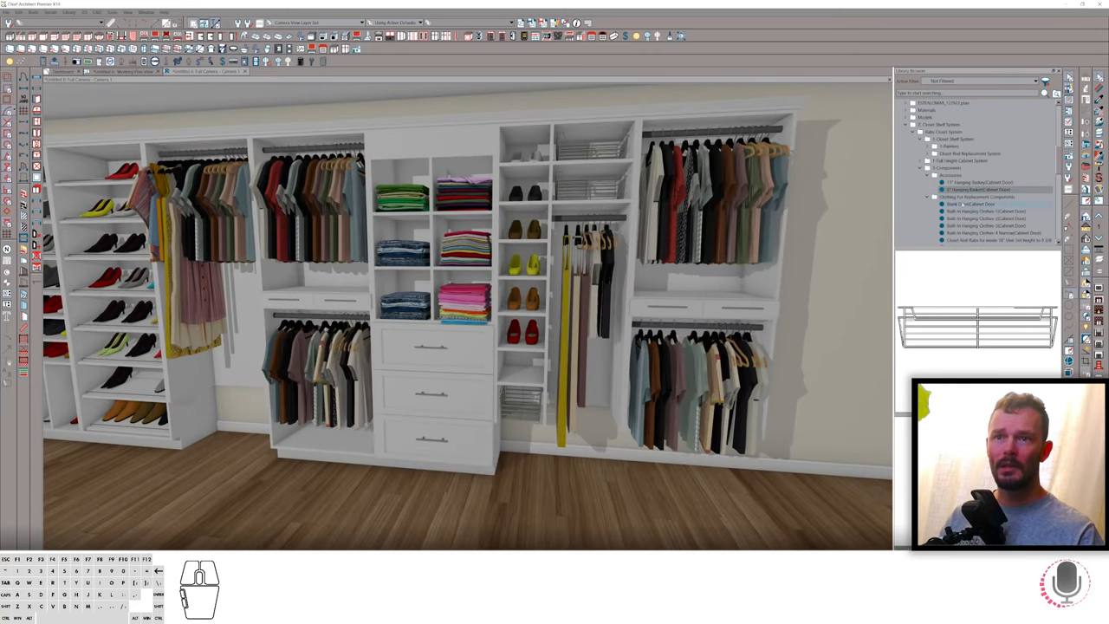
Open the Clothing for Replacement Components folder in the Library Browser
left_click(978, 196)
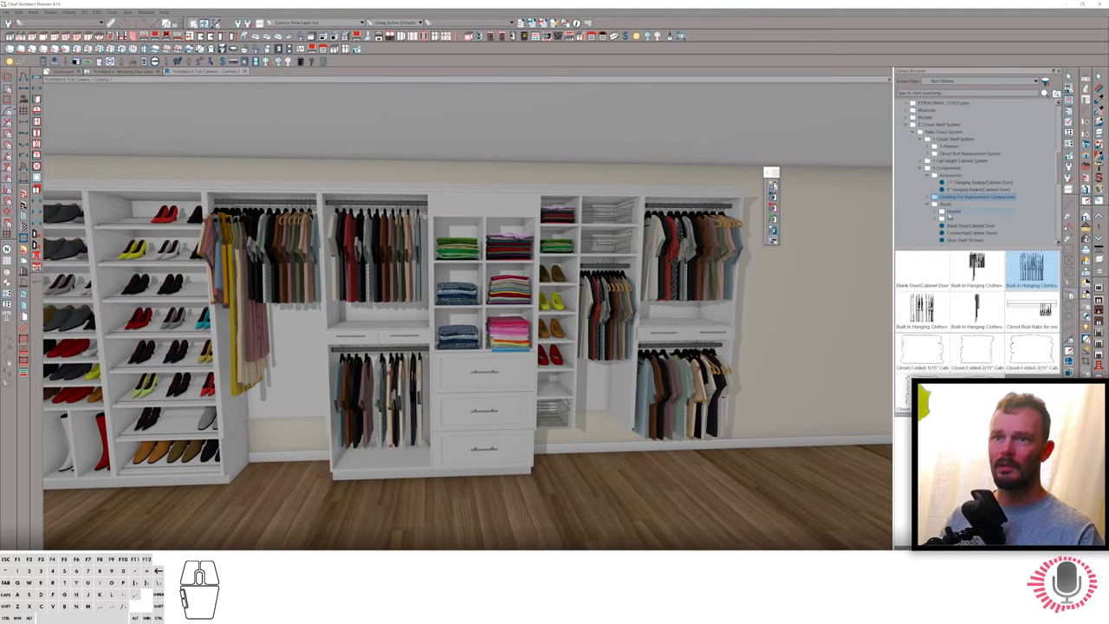
Open the Walls Shelf Replacement System shoe folder showing boots, flats and heels
left_click(942, 218)
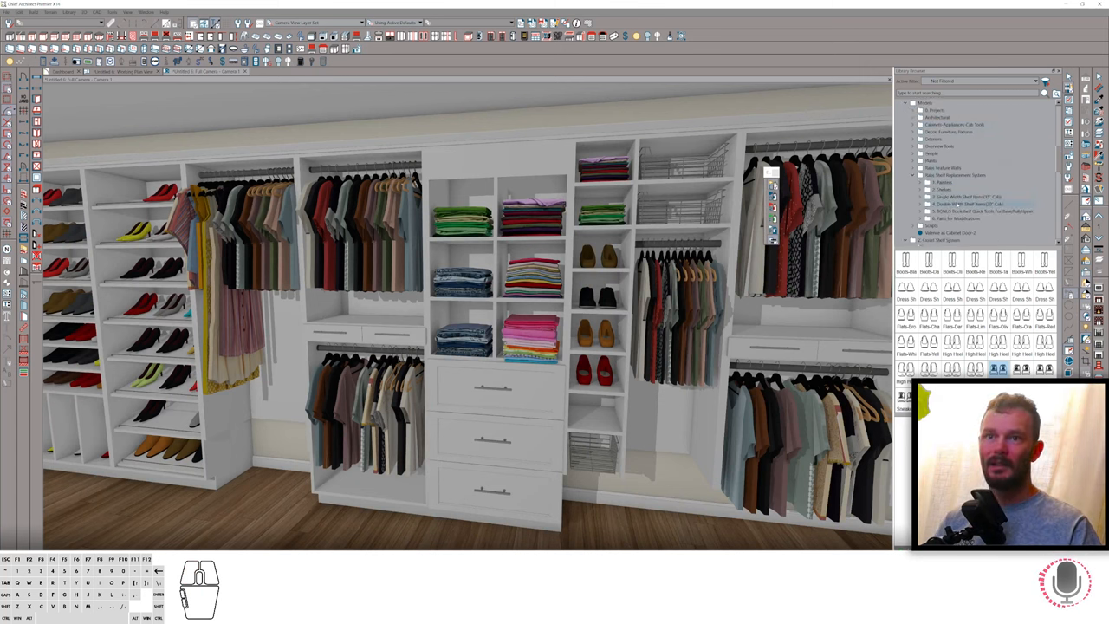
Open the Single Width Shelf Items (12" Cab) folder to display its thumbnails
left_click(971, 197)
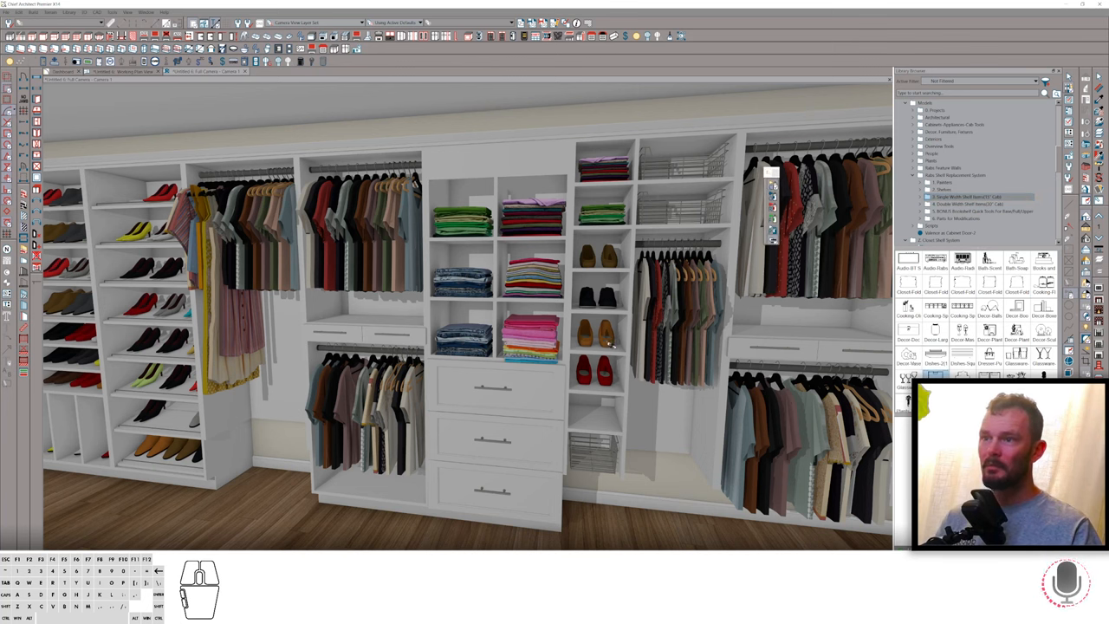
left_click(598, 334)
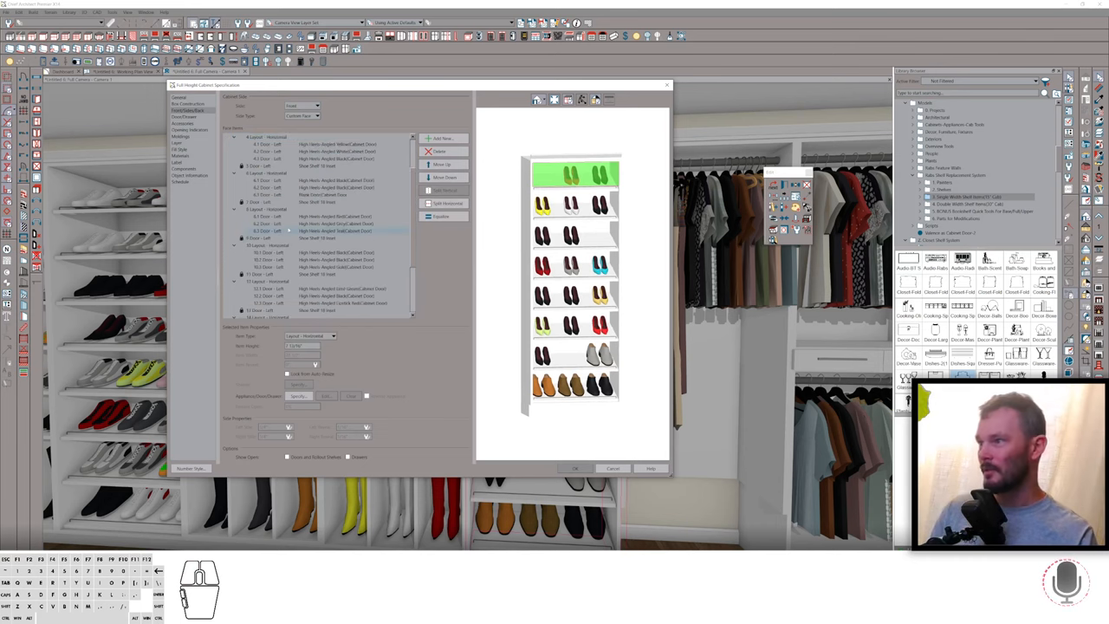
Open the full-height cabinet's specification to edit its shoe shelf items
scroll("down", 3)
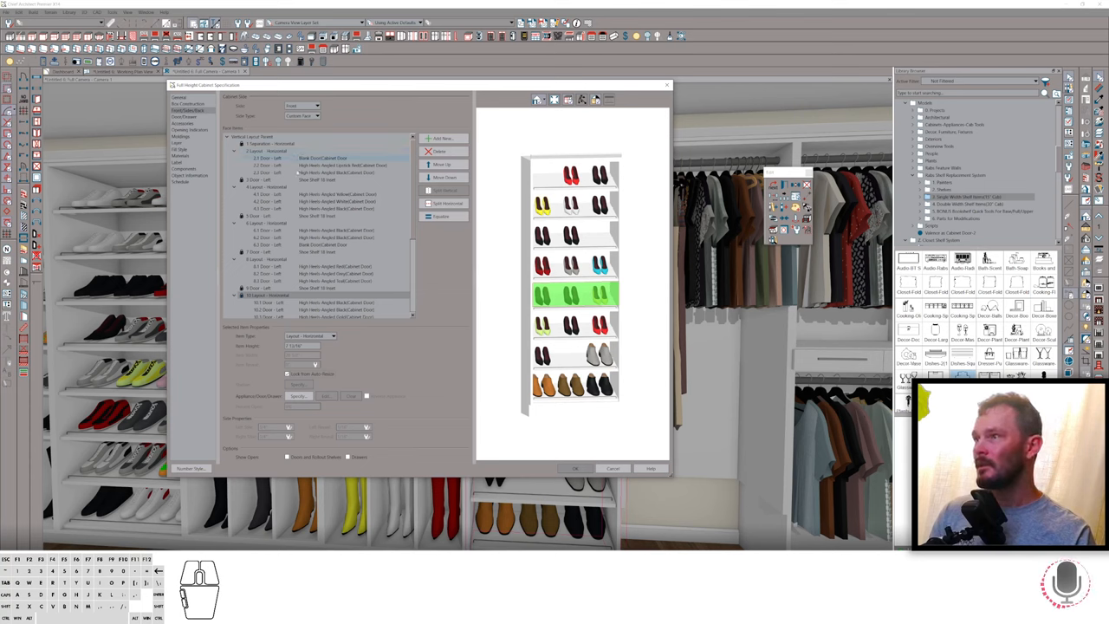
left_click(346, 179)
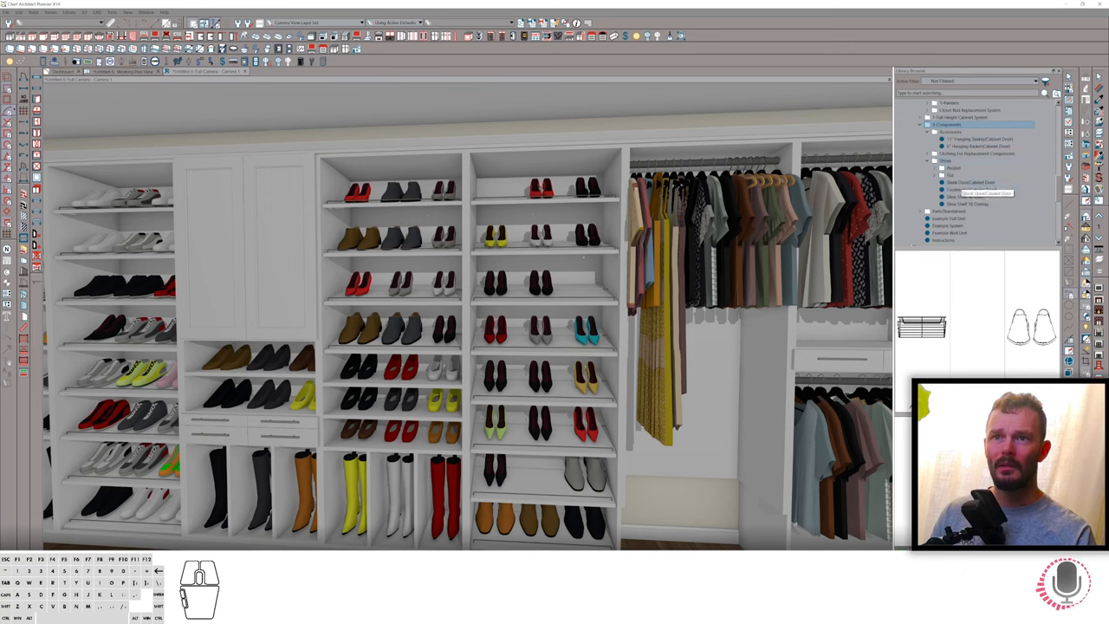
Choose Shoe Shelf 10 Overlay, then open the shoe column's Full Height Column Specification
left_click(970, 197)
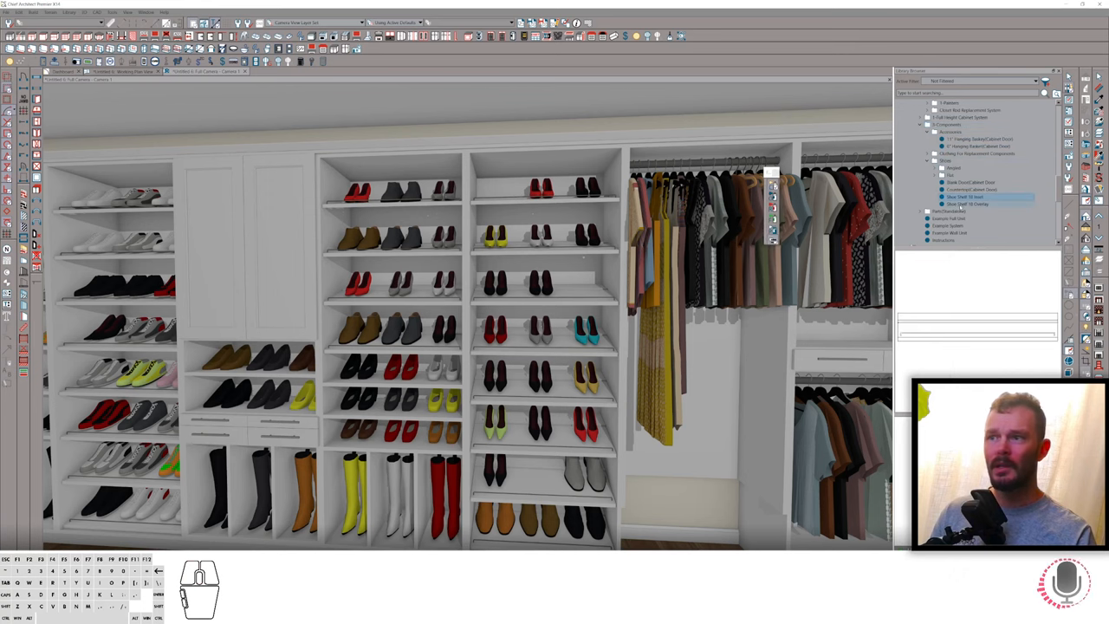
left_click(971, 202)
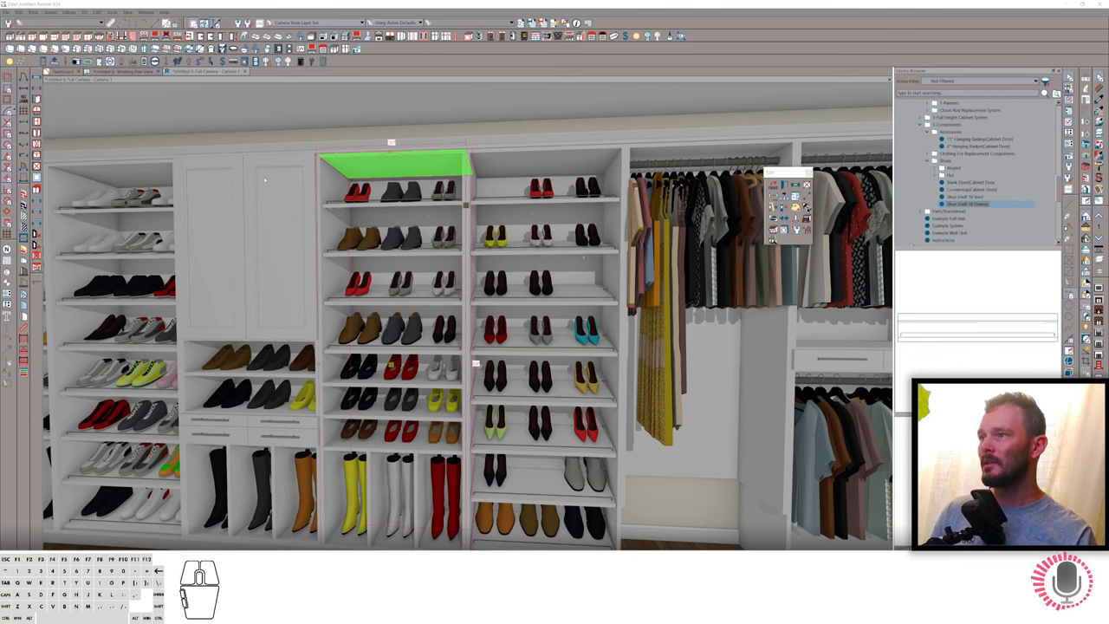
double_click(390, 161)
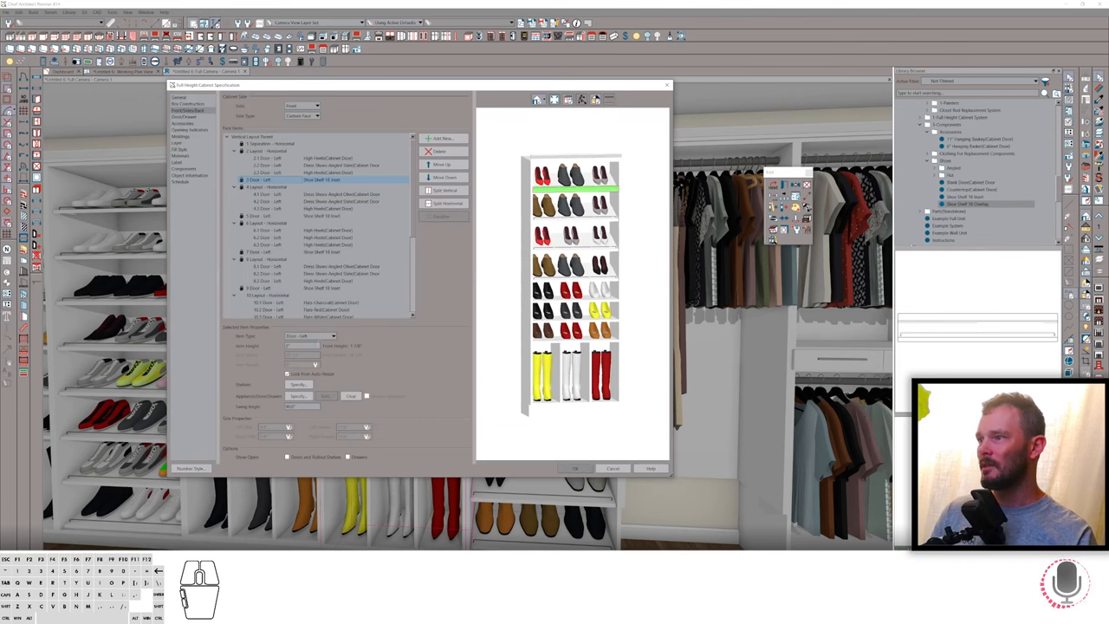
Set items 3, 7 and 9 in the shoe column to Separation
left_click(325, 336)
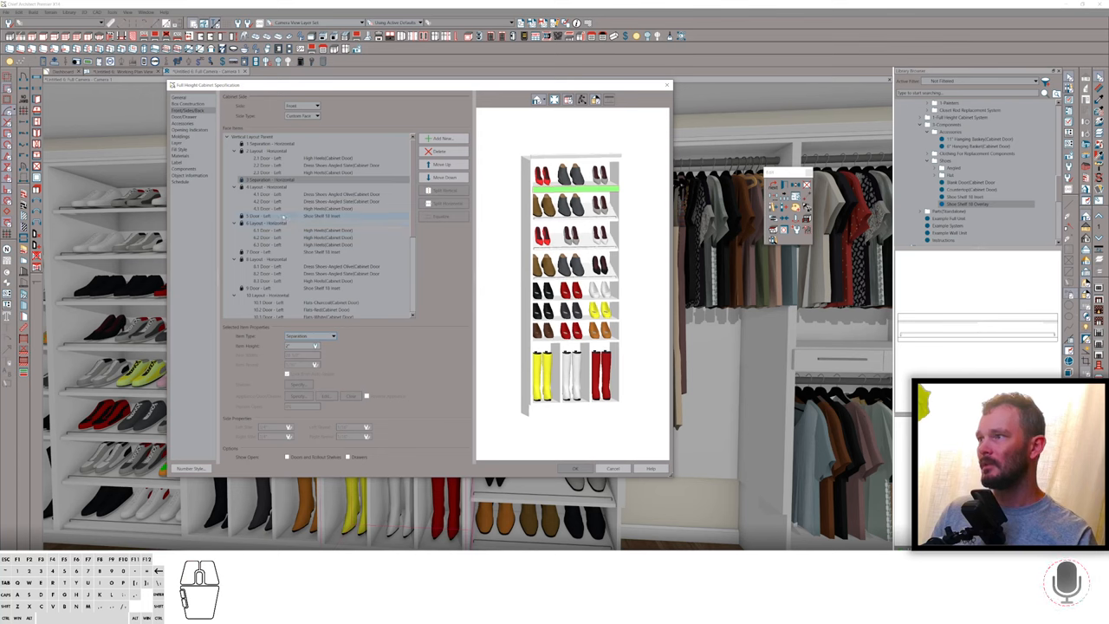
left_click(332, 337)
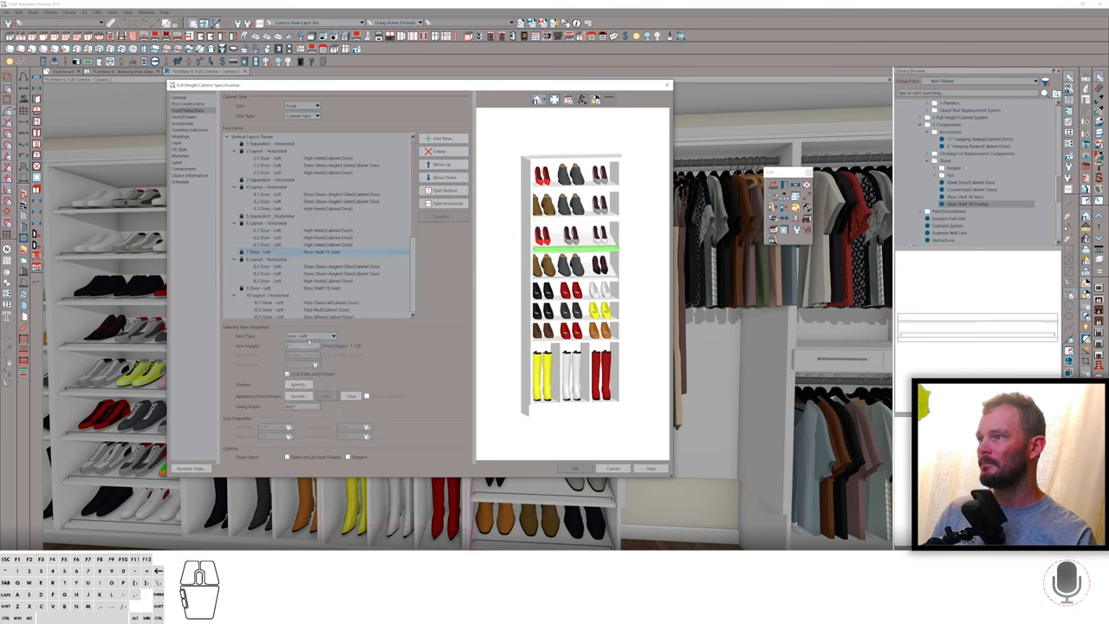
left_click(332, 336)
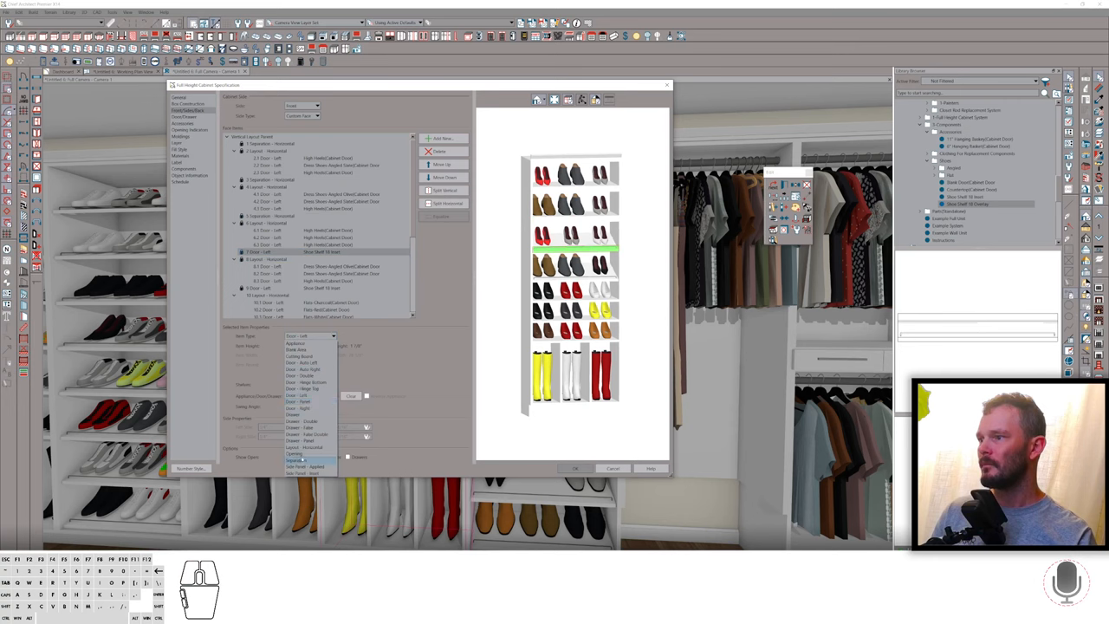
left_click(298, 459)
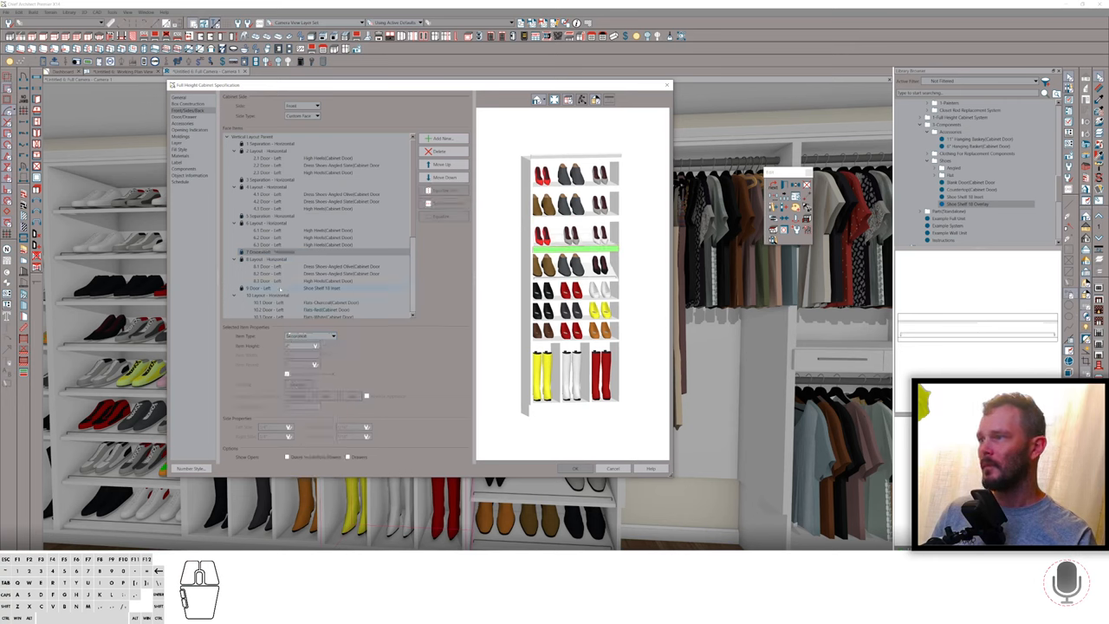
left_click(269, 287)
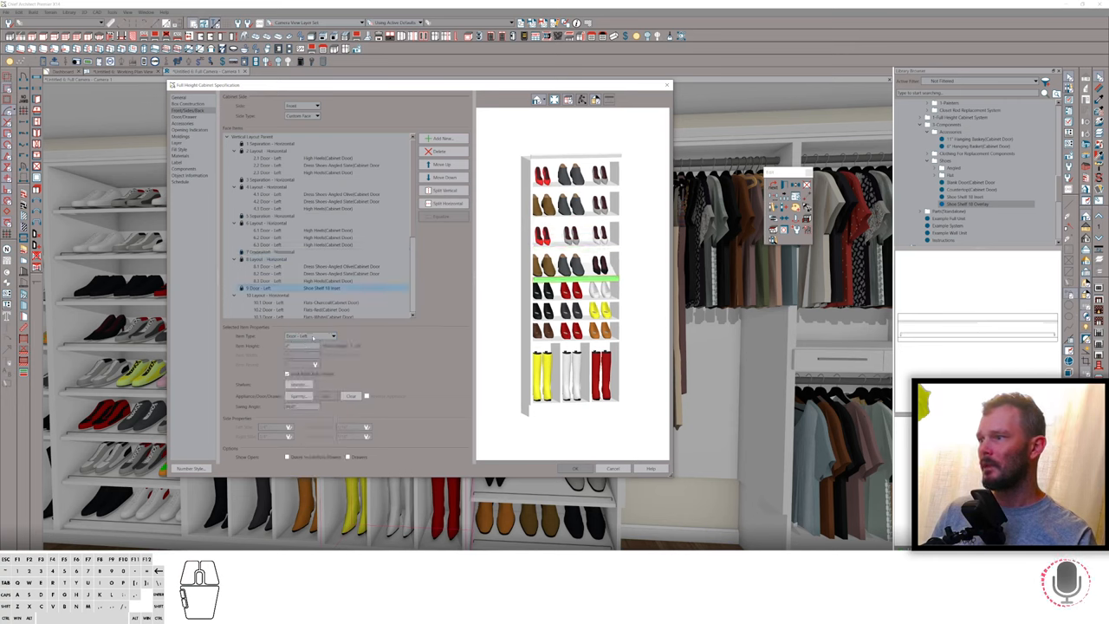
left_click(333, 337)
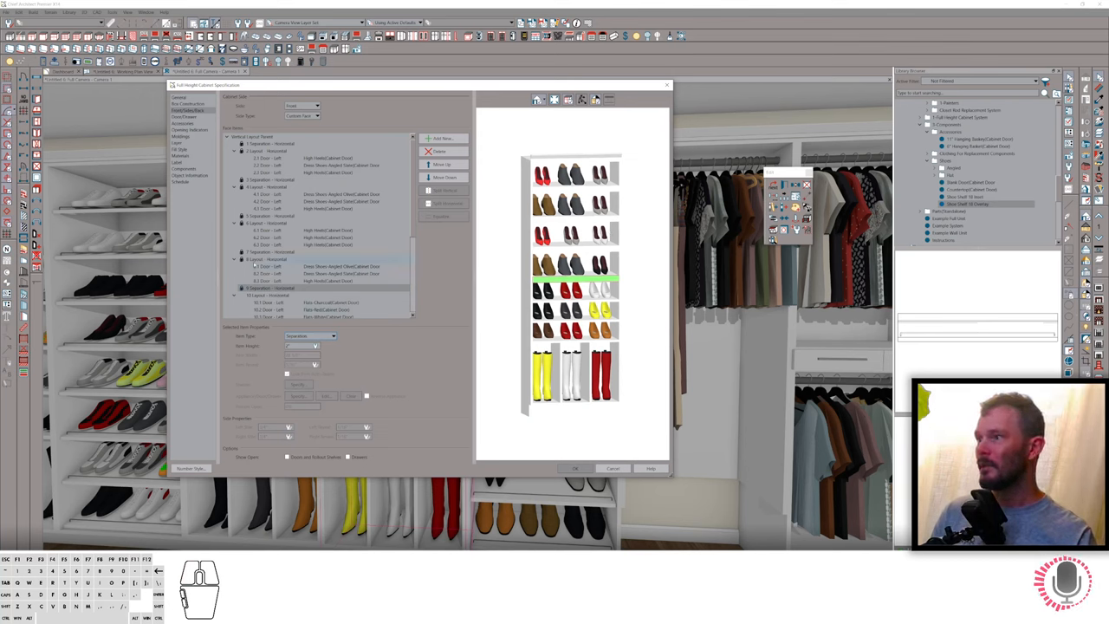
Review the column's layout sections and separations in the item list
left_click(260, 260)
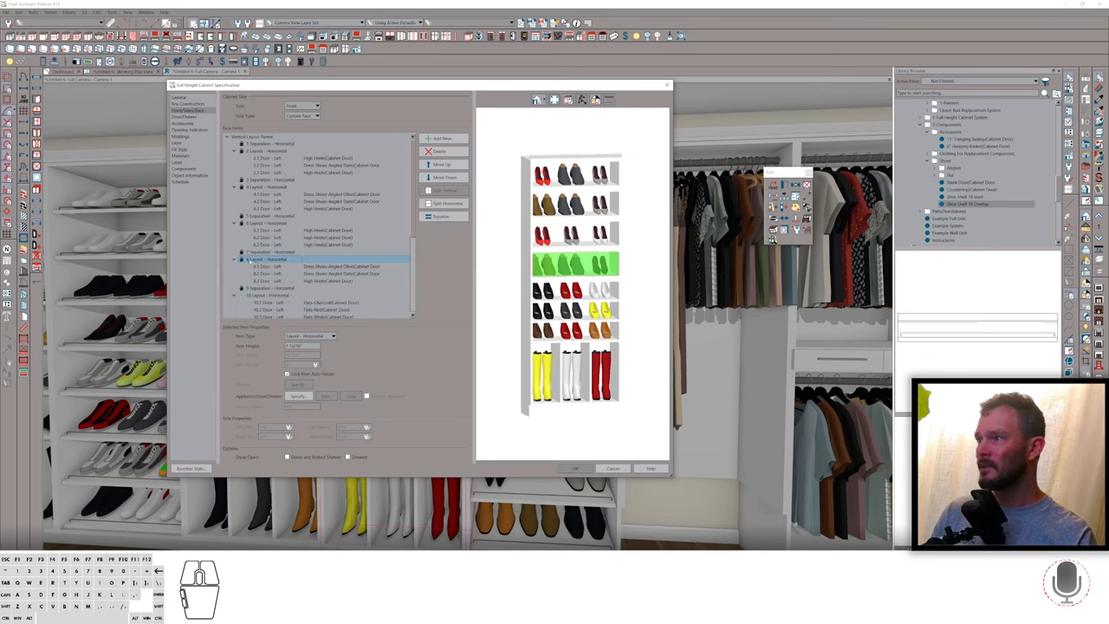
left_click(269, 259)
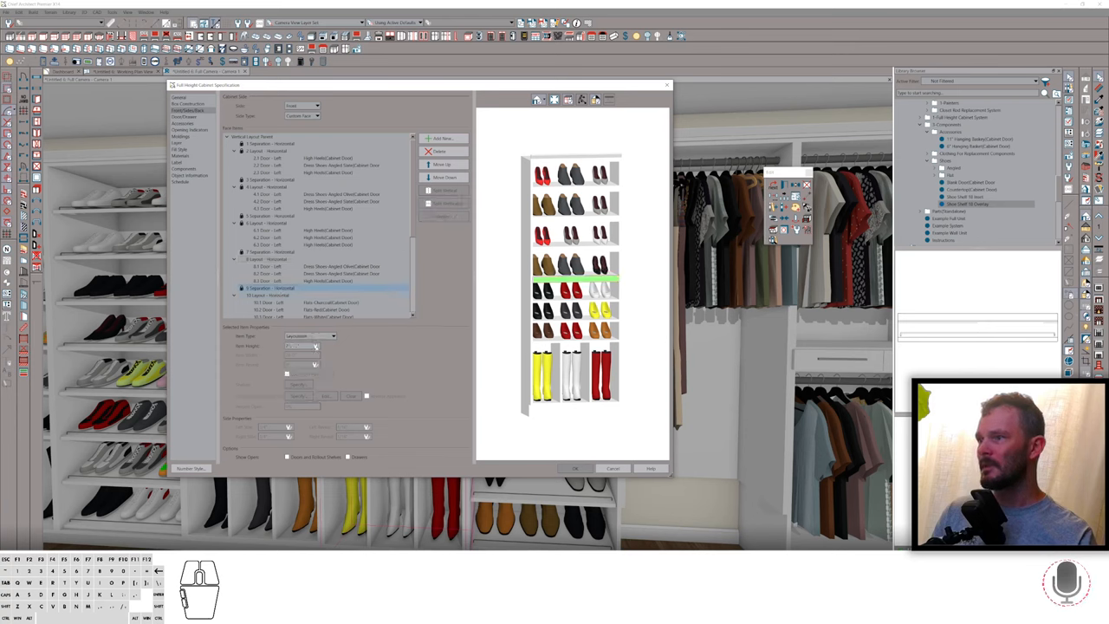
left_click(294, 223)
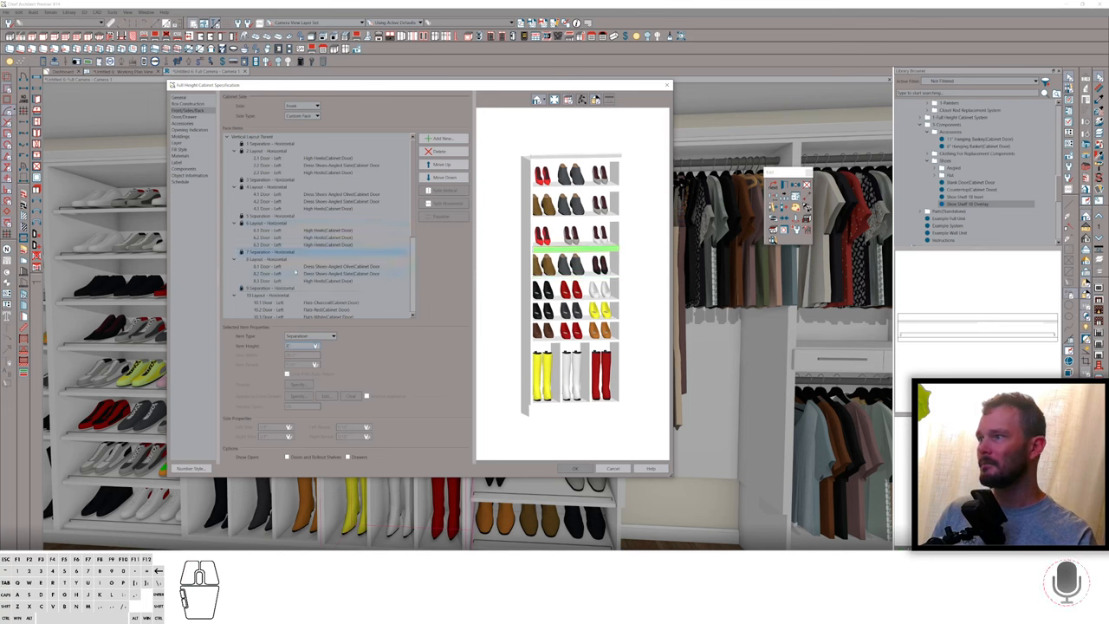
left_click(269, 223)
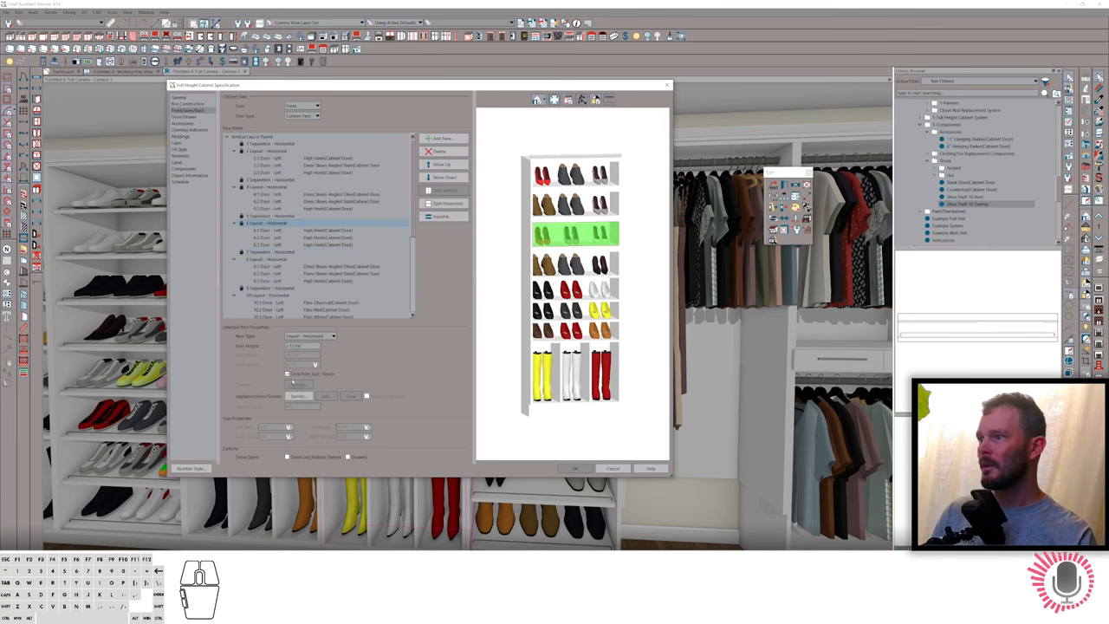
left_click(260, 187)
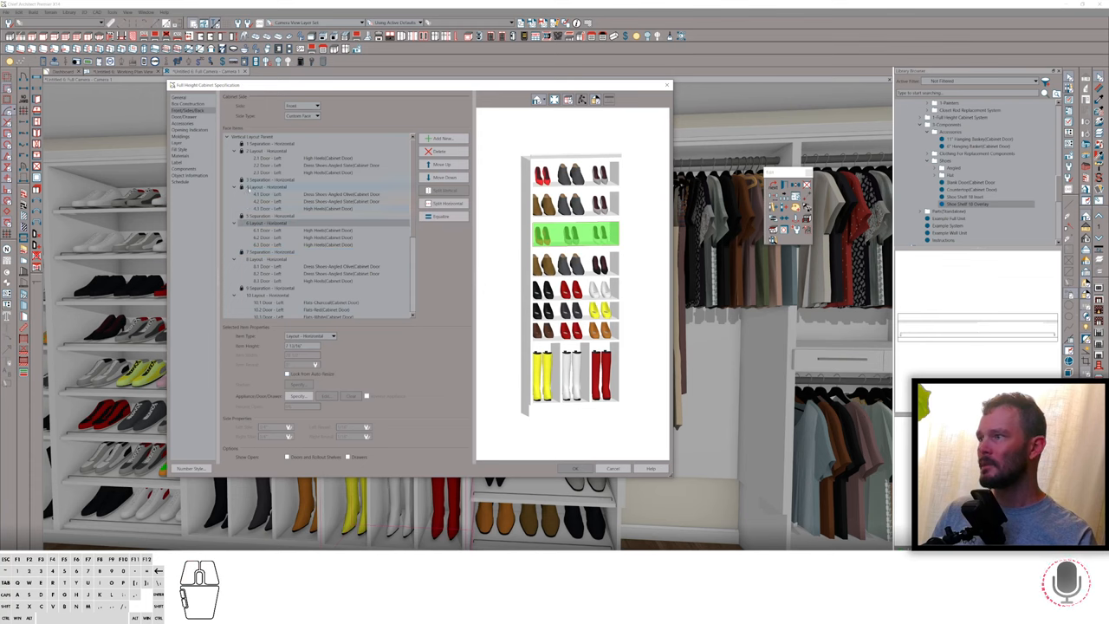
left_click(260, 187)
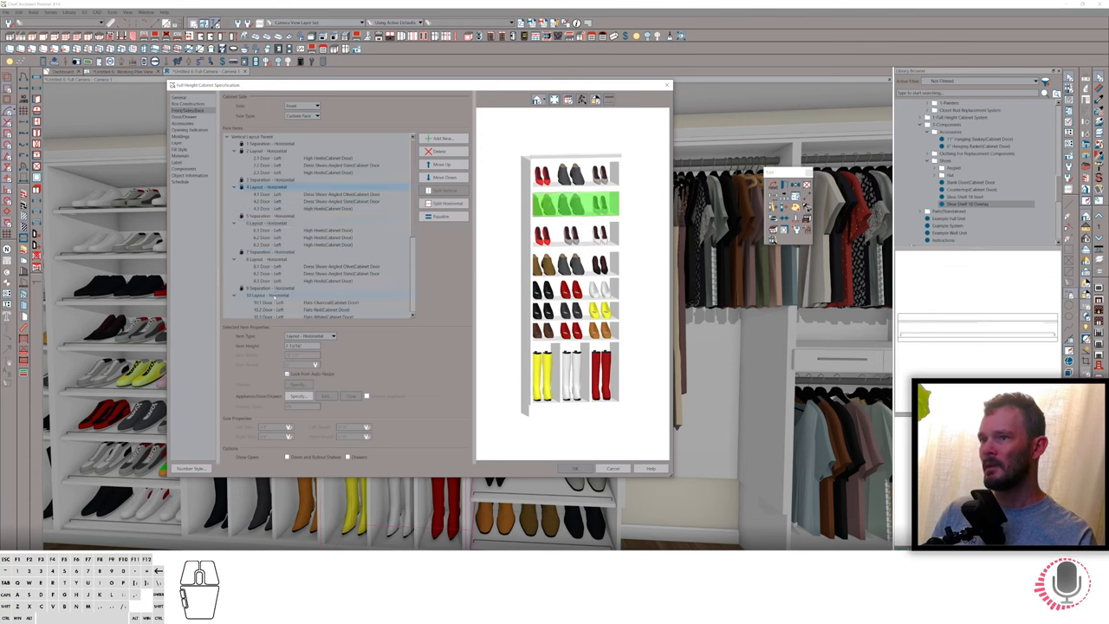
left_click(269, 295)
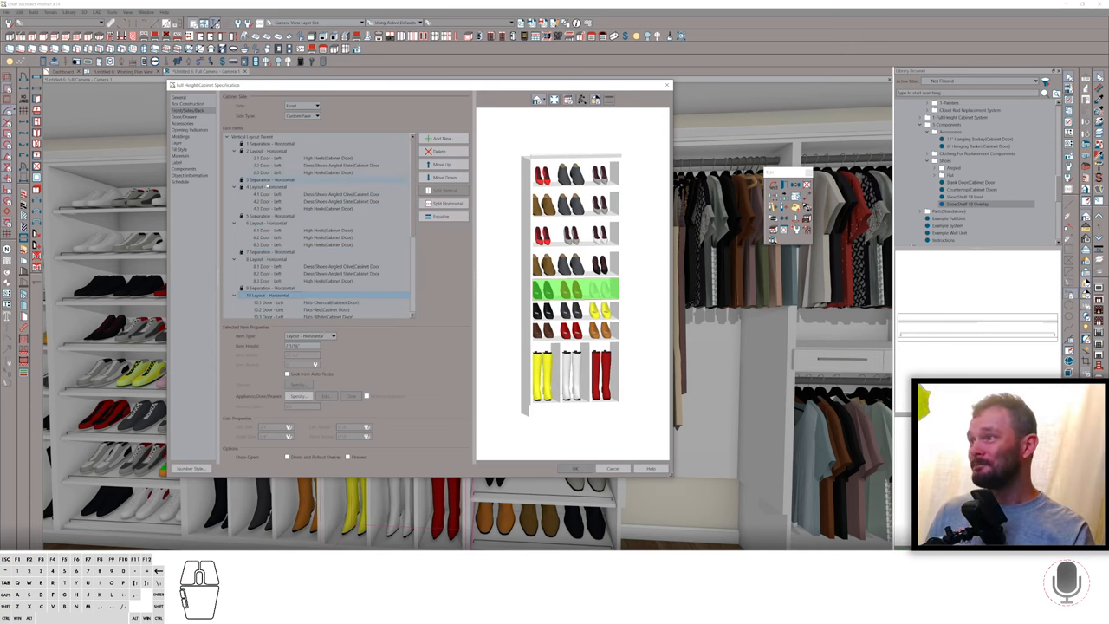
left_click(269, 180)
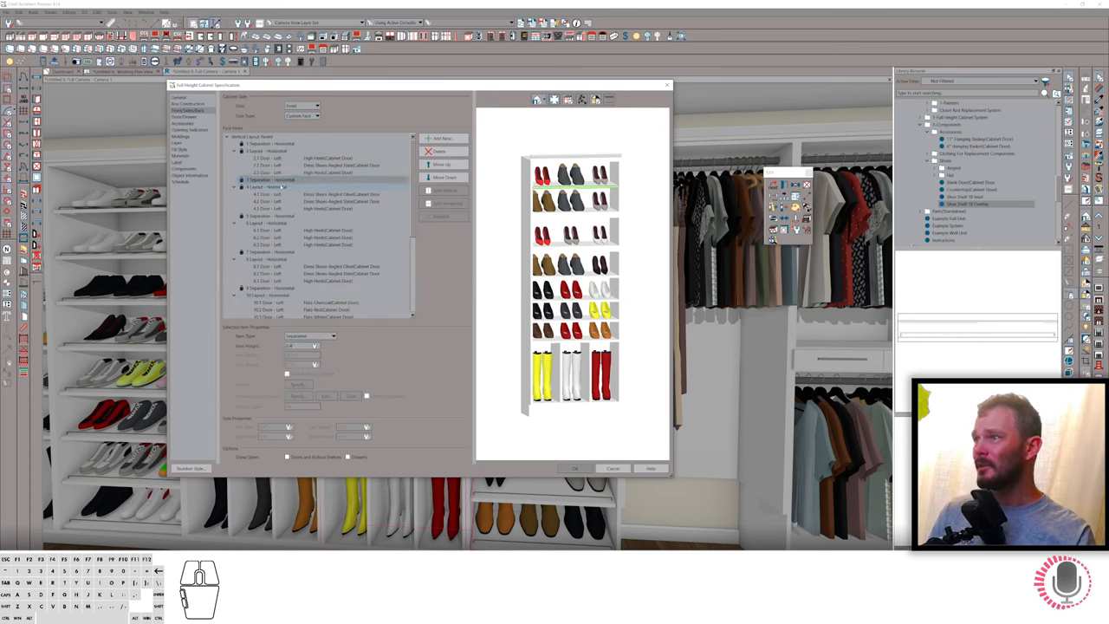
left_click(268, 215)
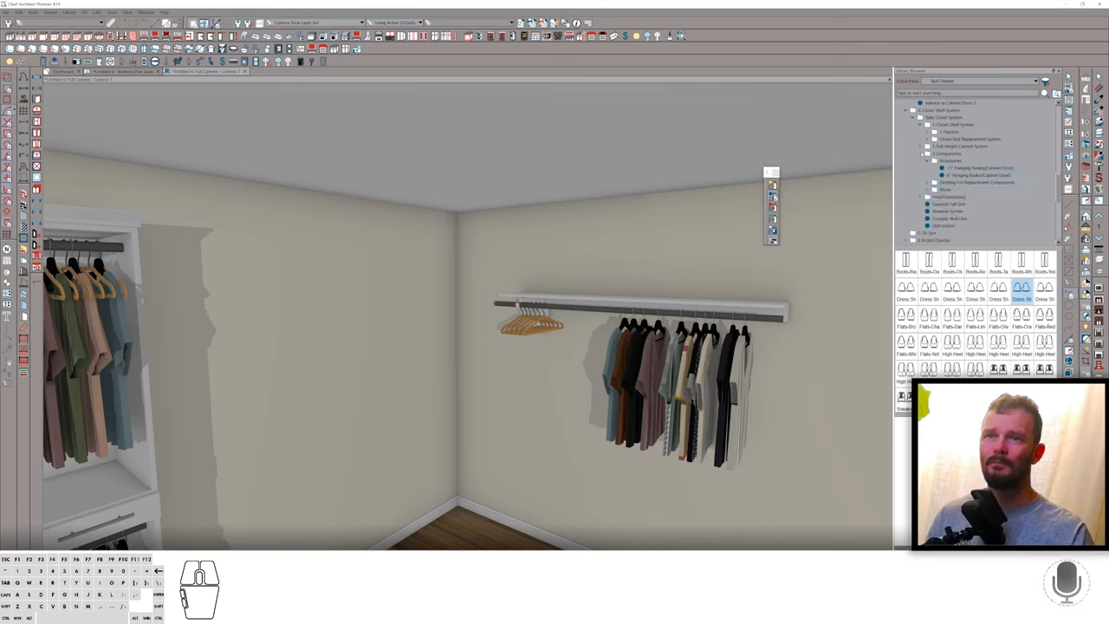
Add a closet shelf with hanging rod on the left wall
left_click(951, 132)
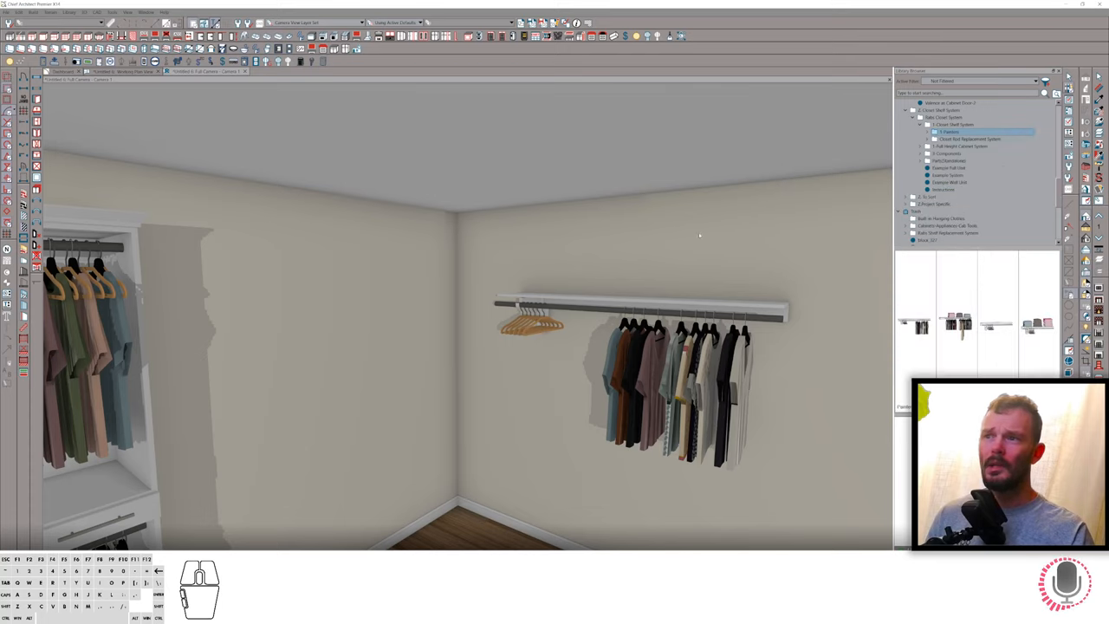
left_click(641, 304)
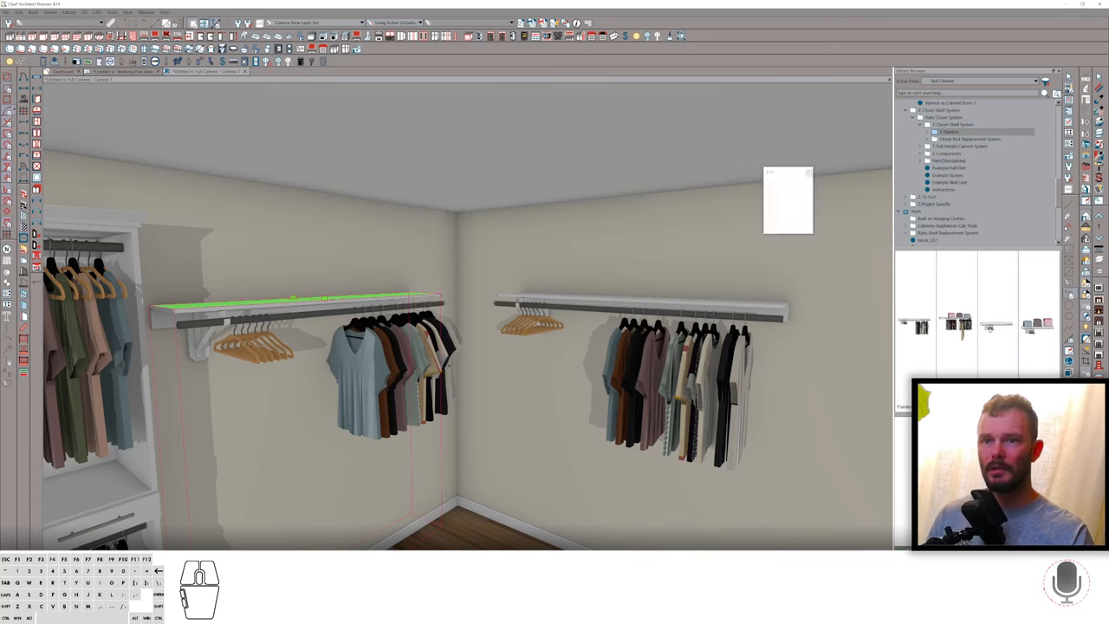
left_click(642, 303)
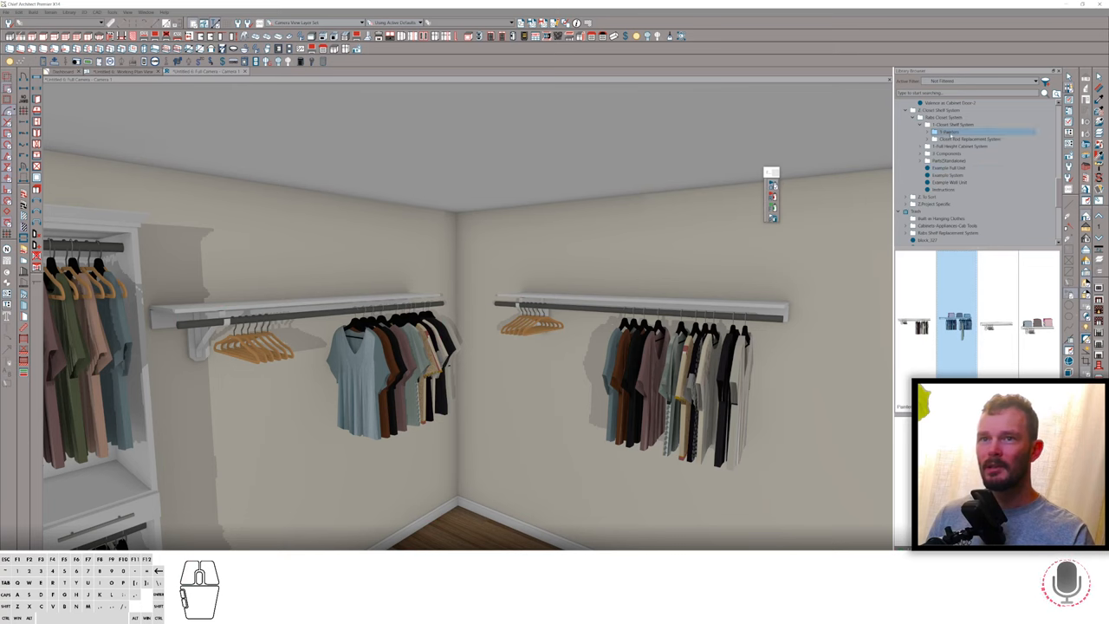
Select Rod-End-to-End Rabs Closet, then Rod-Corner Rabs Closet, for placement
left_click(970, 139)
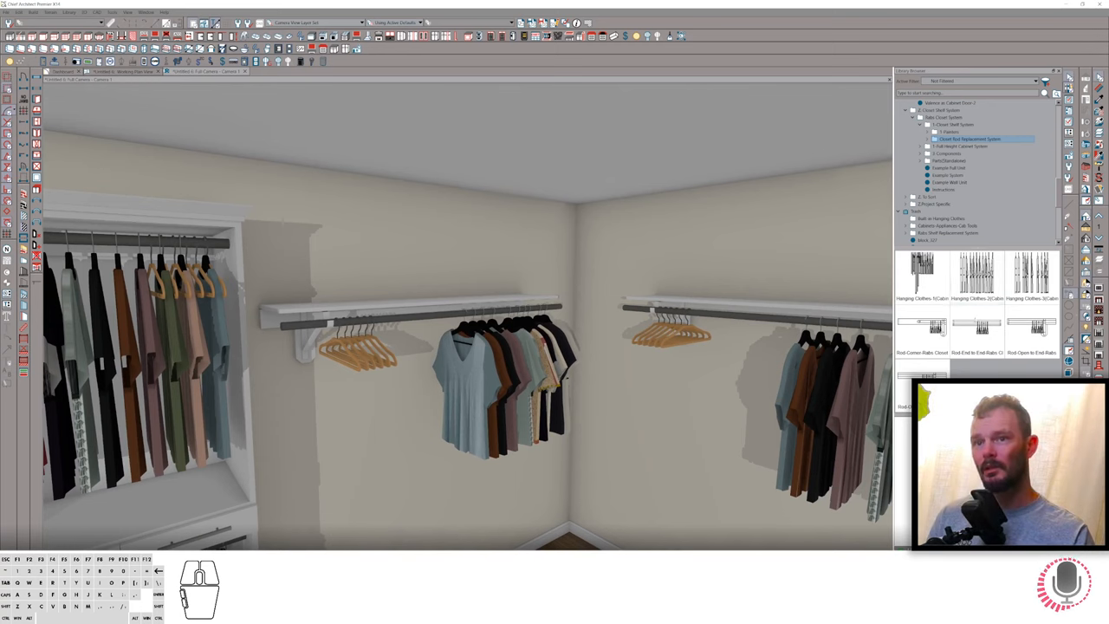
left_click(976, 329)
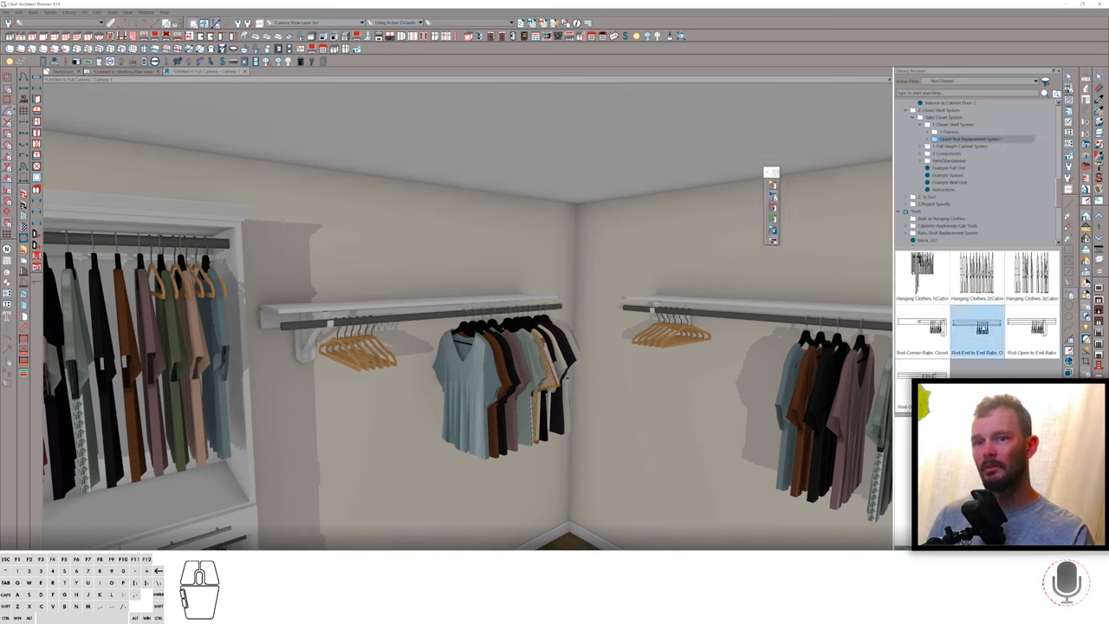
left_click(923, 333)
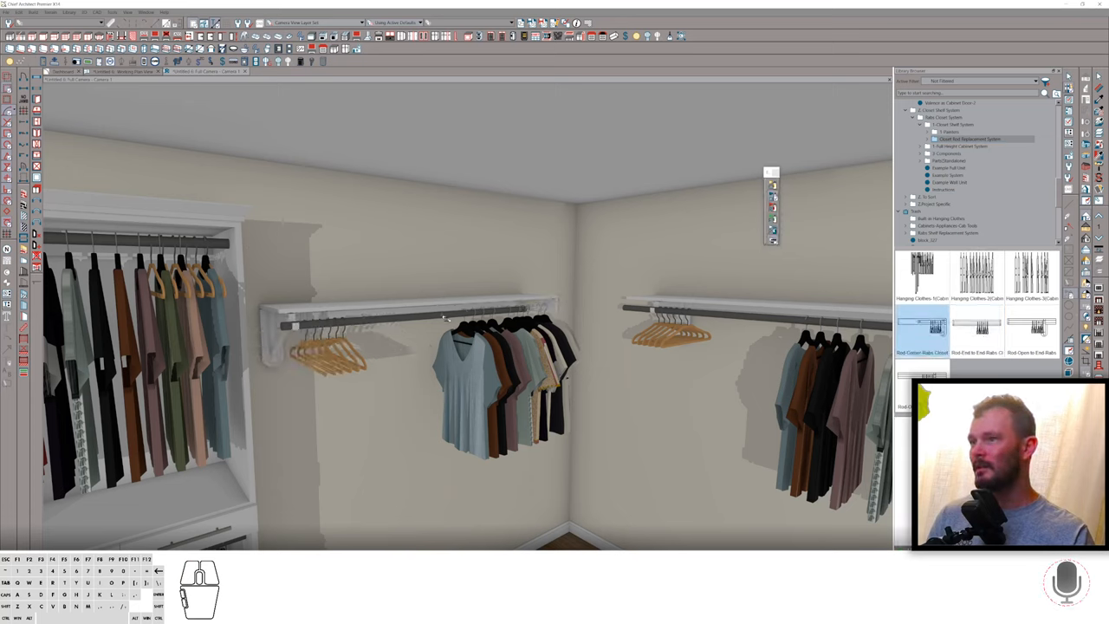
left_click(407, 307)
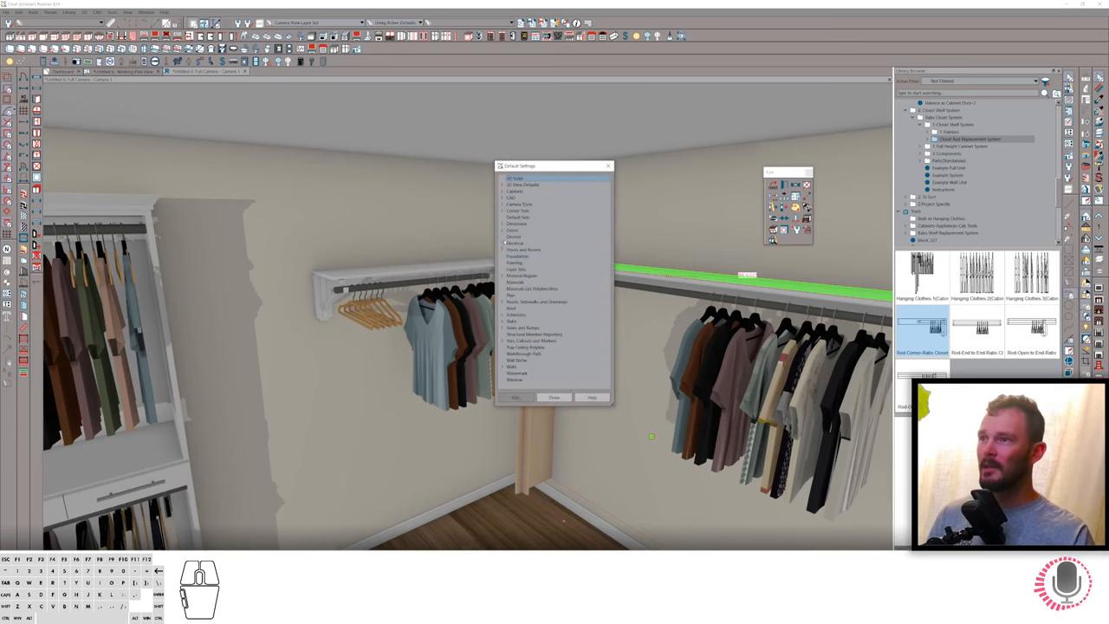
Adjust the General Cabinet defaults under Cabinets in Default Settings and close it
left_click(504, 191)
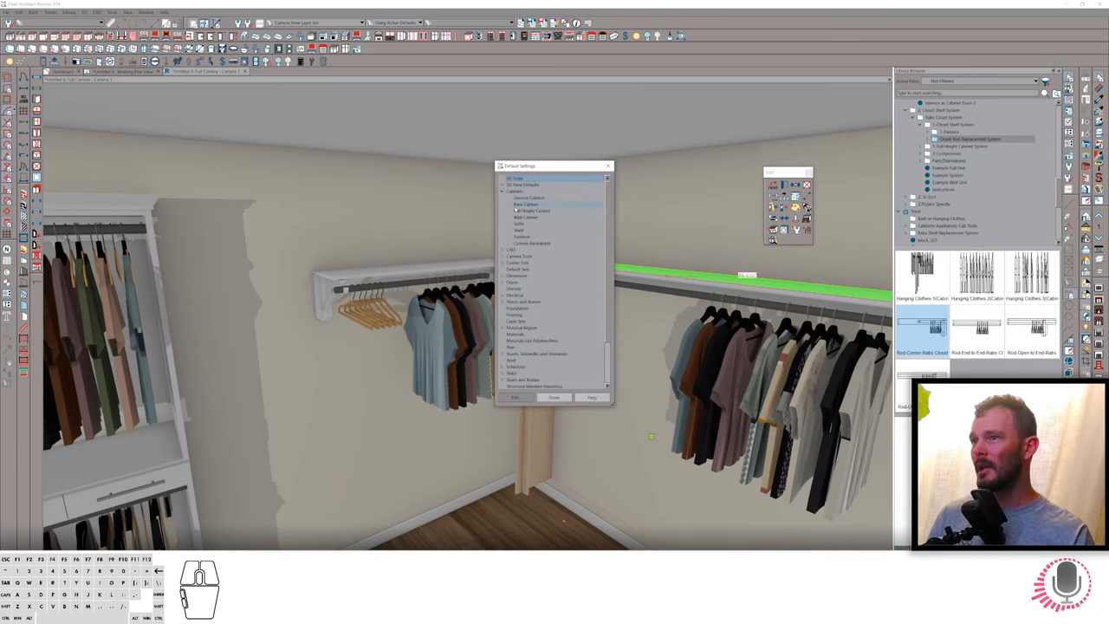
left_click(529, 197)
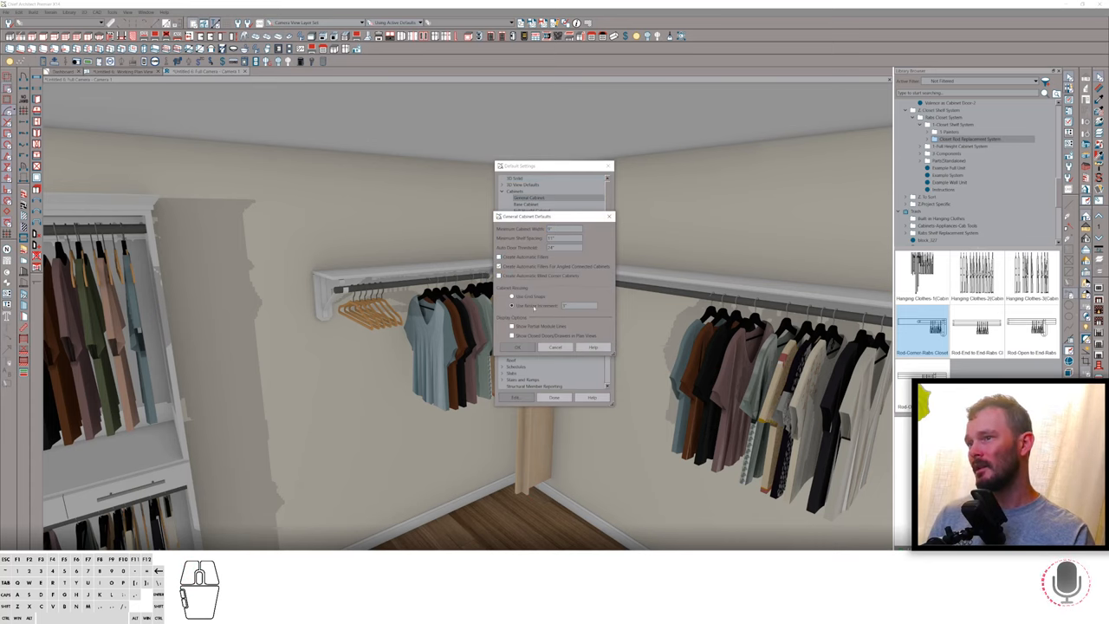
left_click(518, 346)
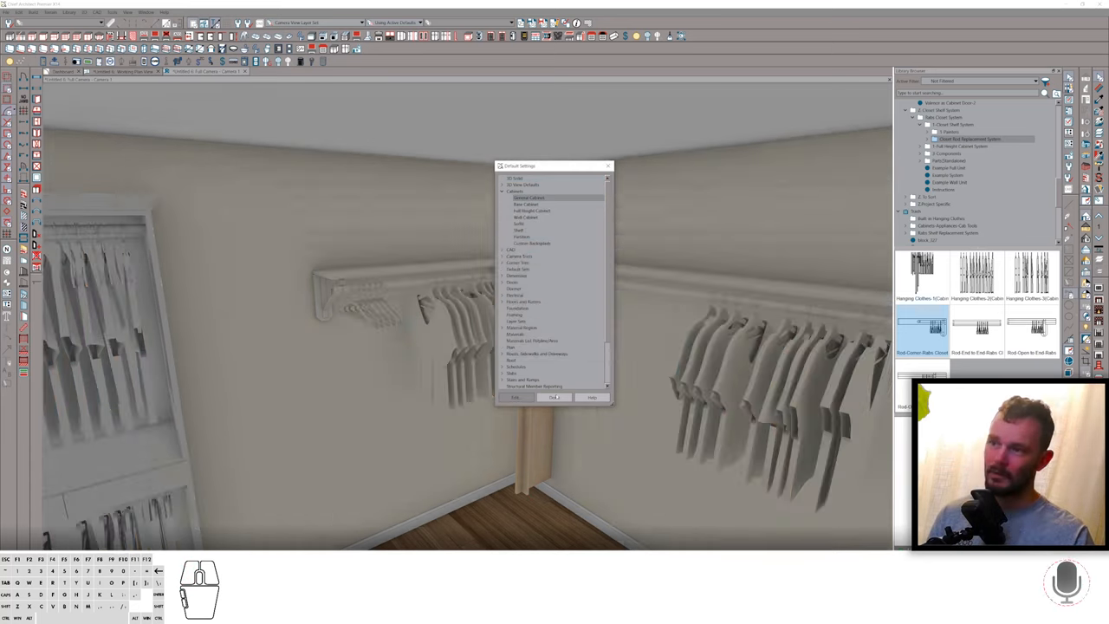
left_click(554, 397)
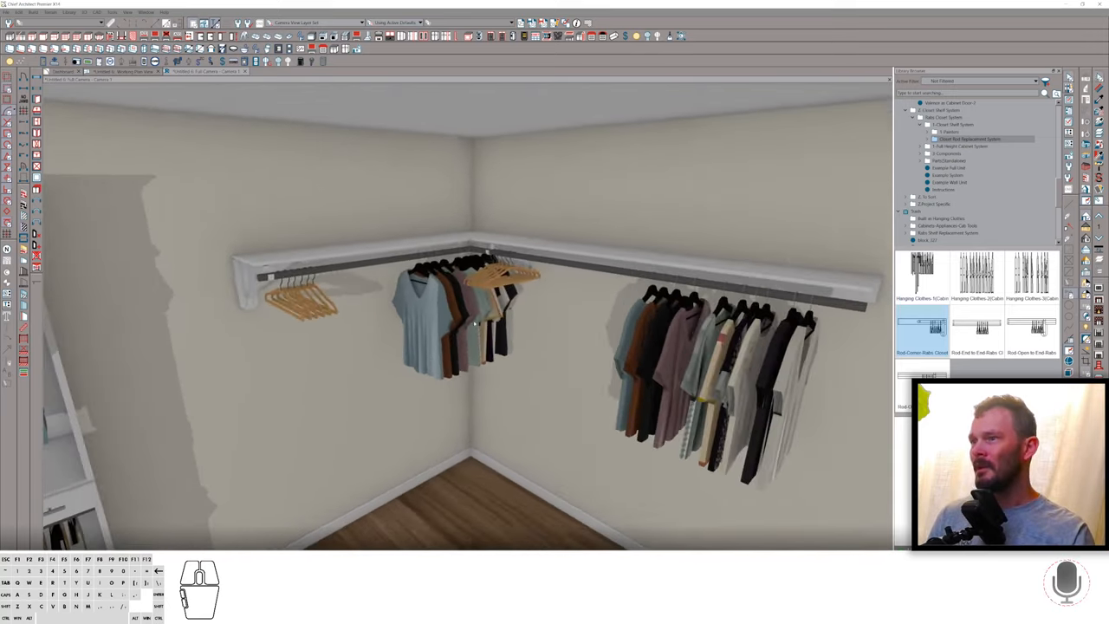
Change the left rod unit's Hanging Clothes face item type to a full row of shirts
left_click(364, 255)
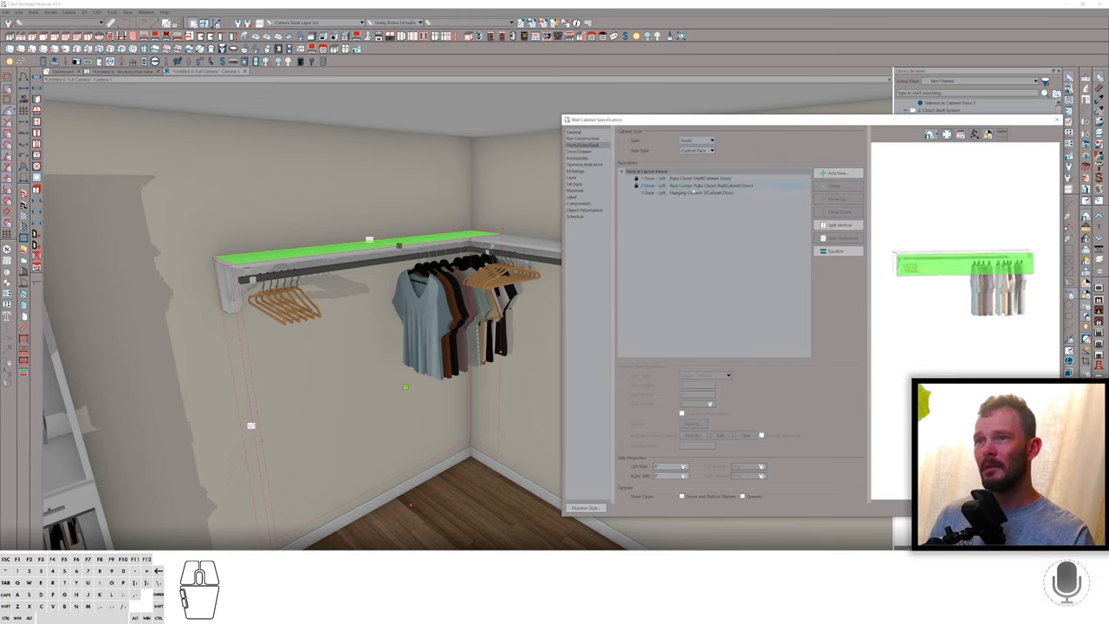
left_click(728, 375)
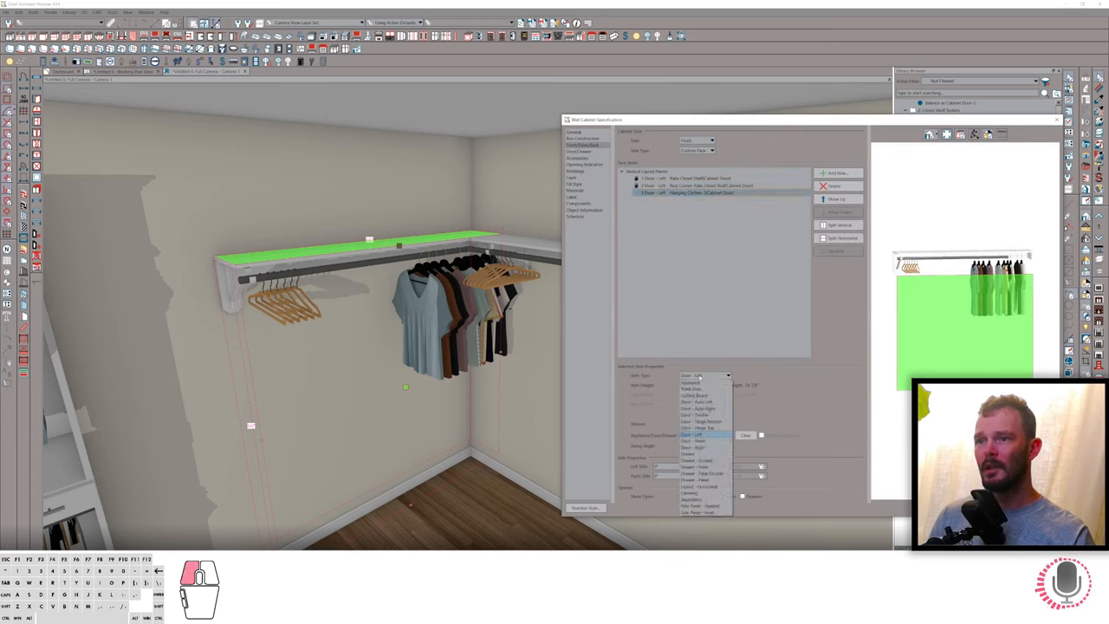
left_click(702, 434)
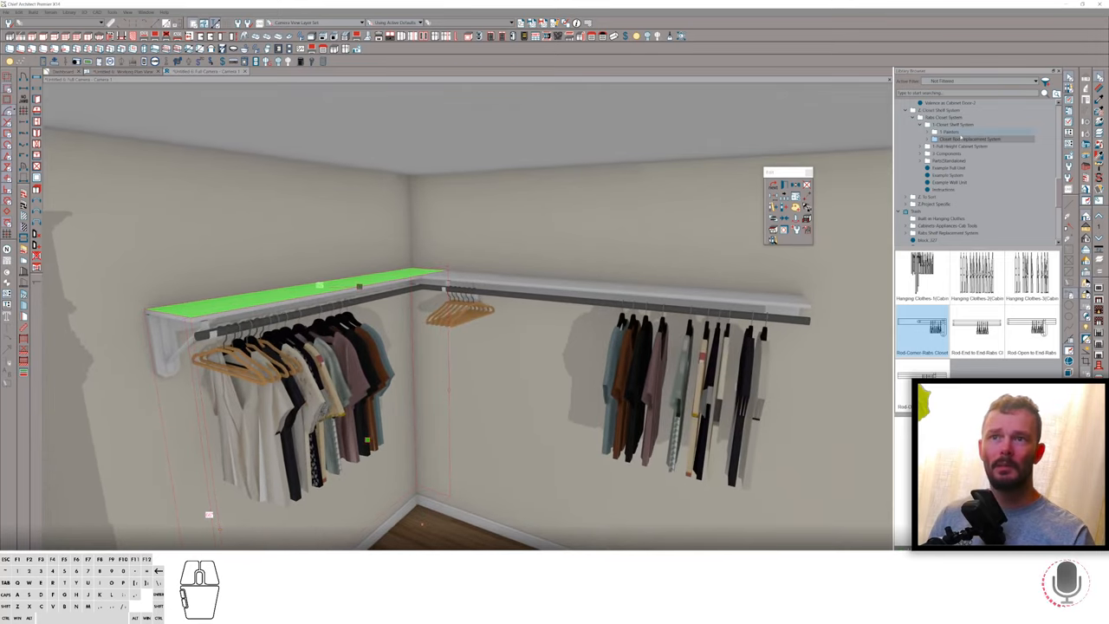
Place folded clothes stacks on the corner shelf and hanging clothes on the back rod
left_click(951, 131)
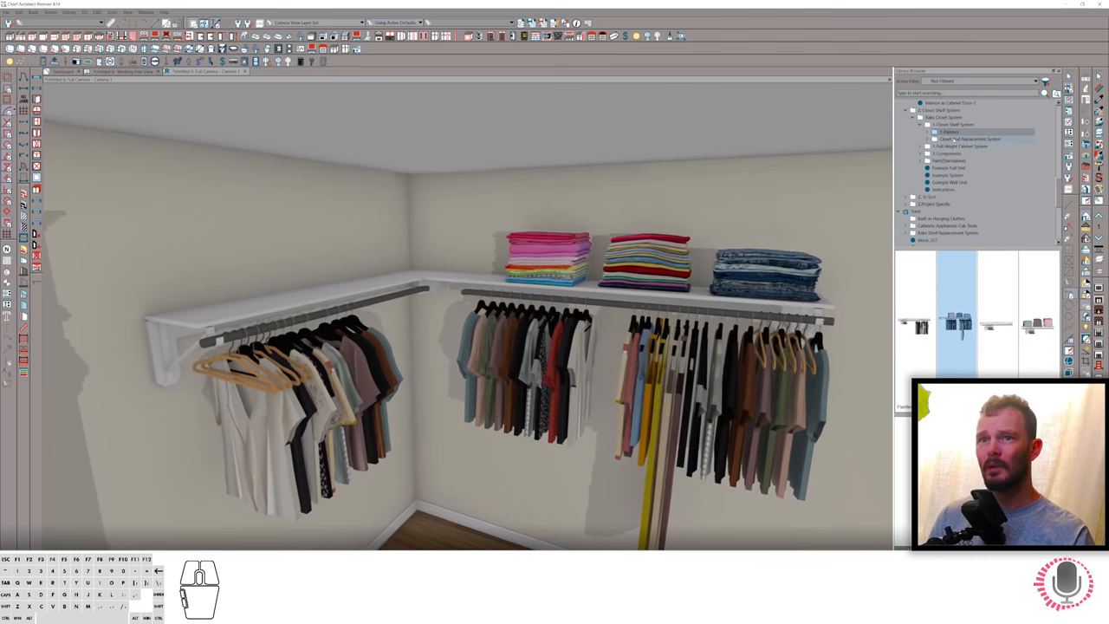
left_click(969, 139)
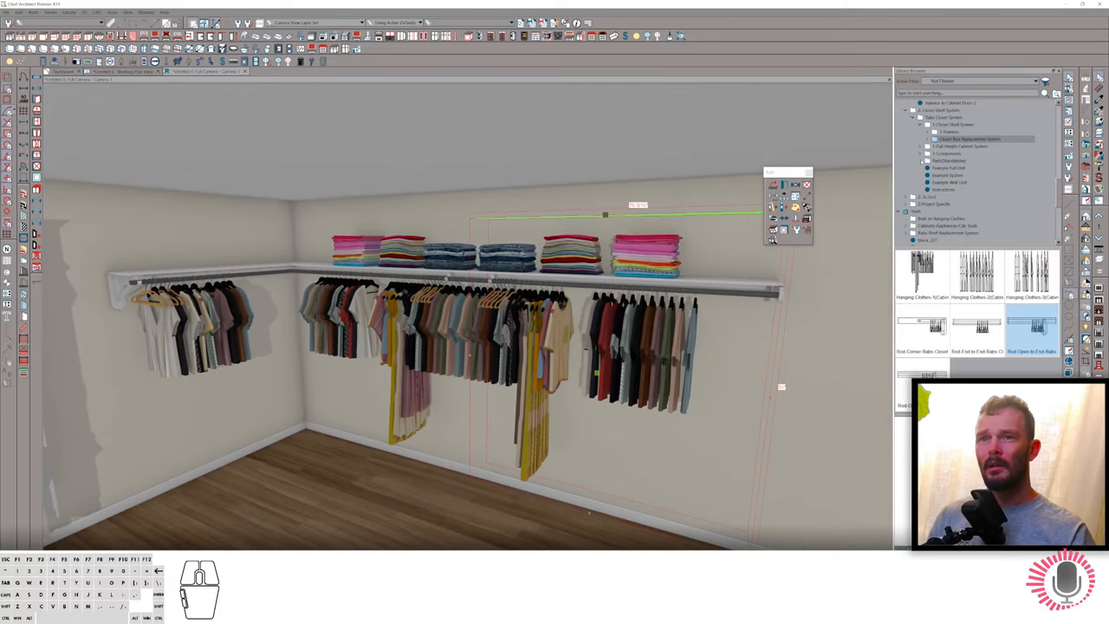
Drag a light blue shirt from the standalone Clothing parts onto the back wall rod
left_click(924, 160)
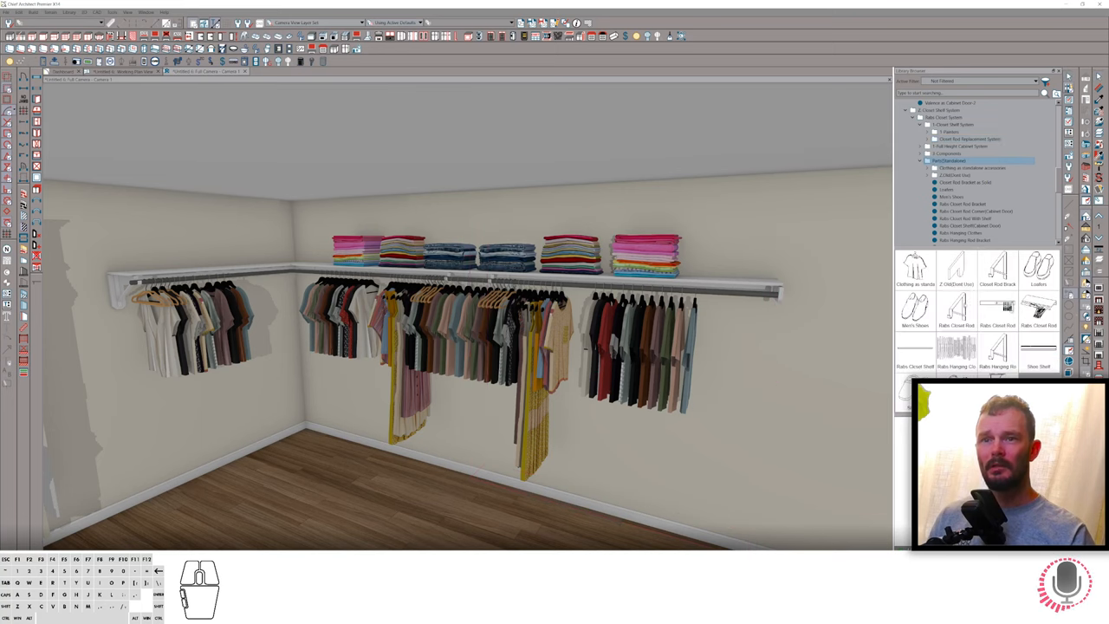
mouse_move(997, 247)
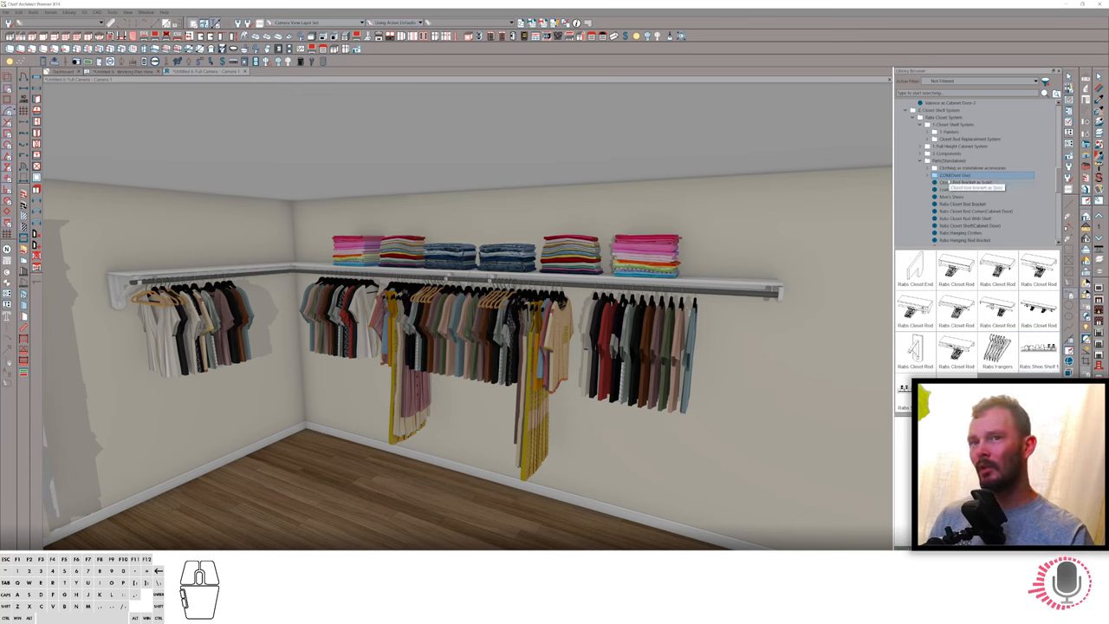
left_click(970, 167)
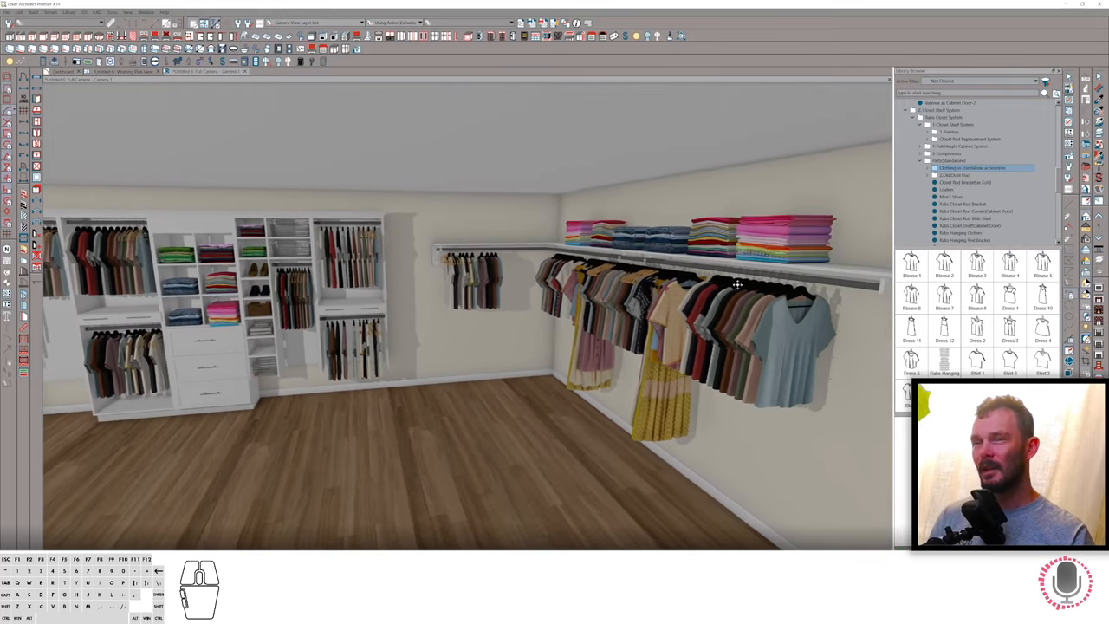
left_click_drag(736, 286, 674, 276)
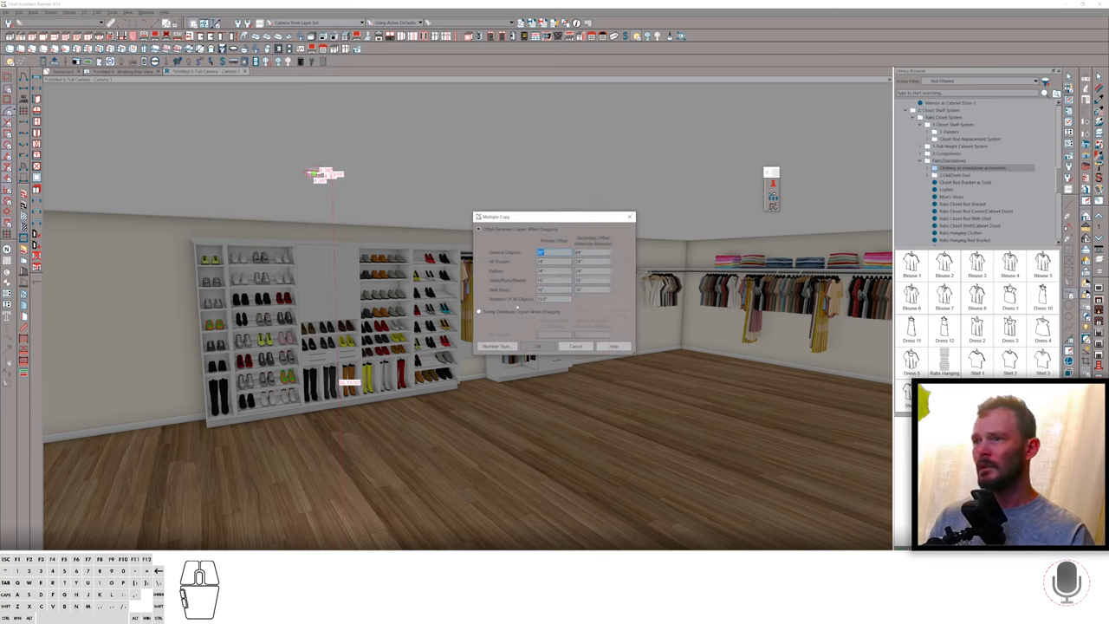
Choose Evenly Distribute Copies When Dropping in the Multiple Copy settings
left_click(478, 311)
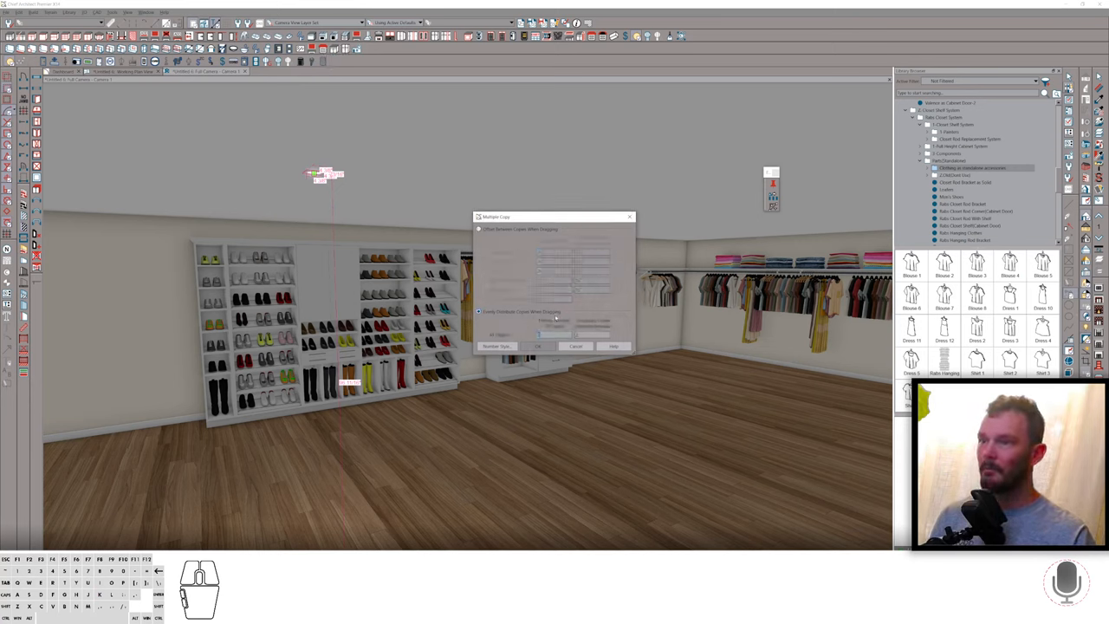
left_click(537, 346)
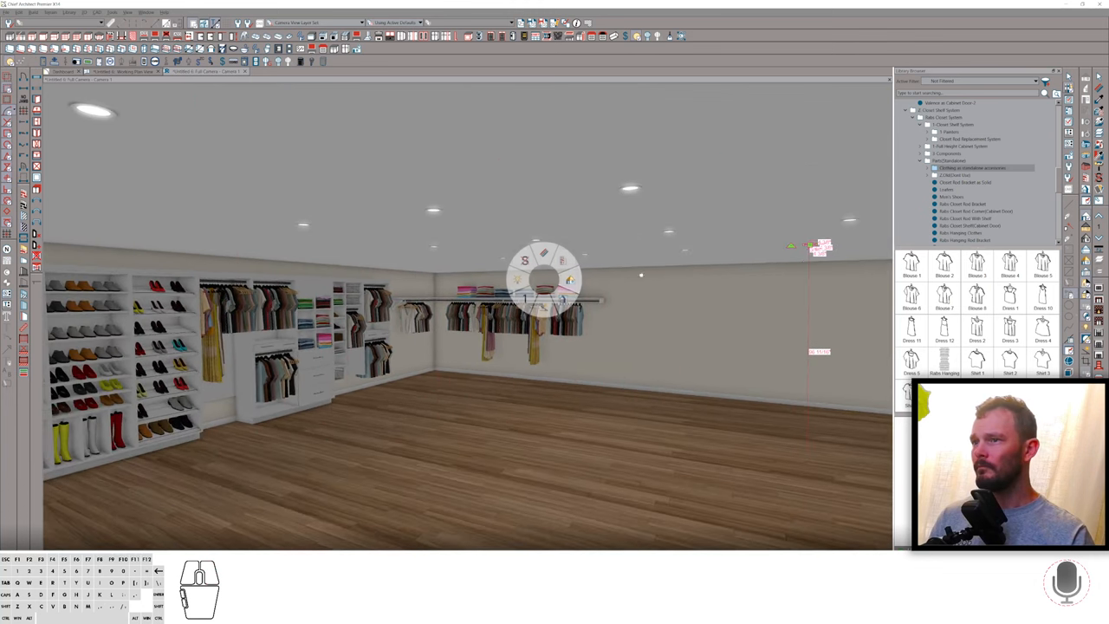
Orbit the camera around the Physically Based render of the lit closet
left_click_drag(546, 277, 672, 321)
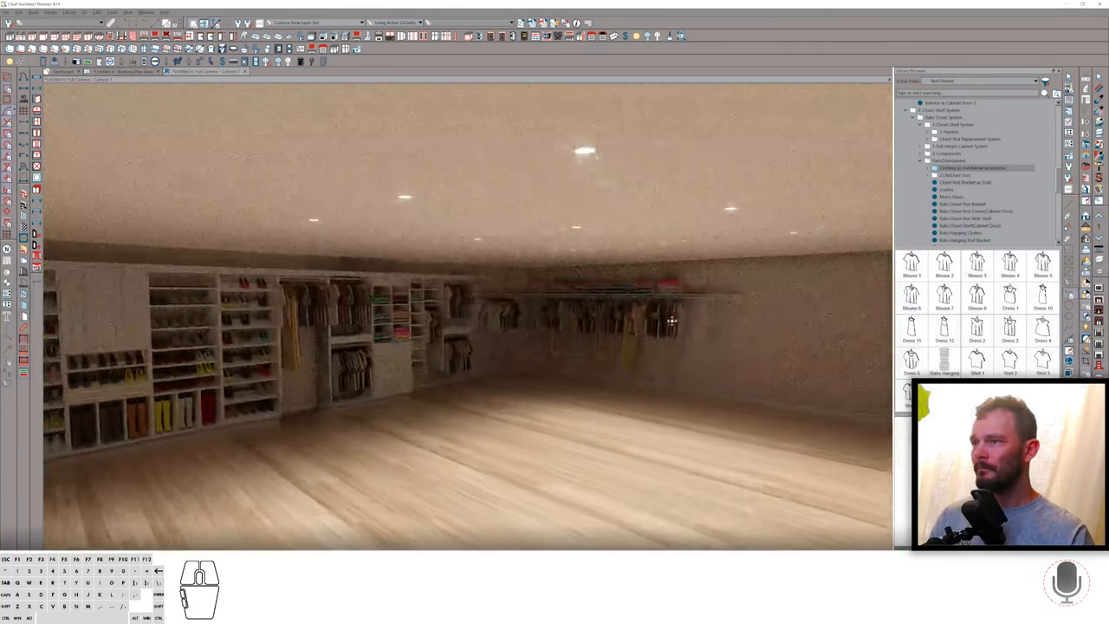